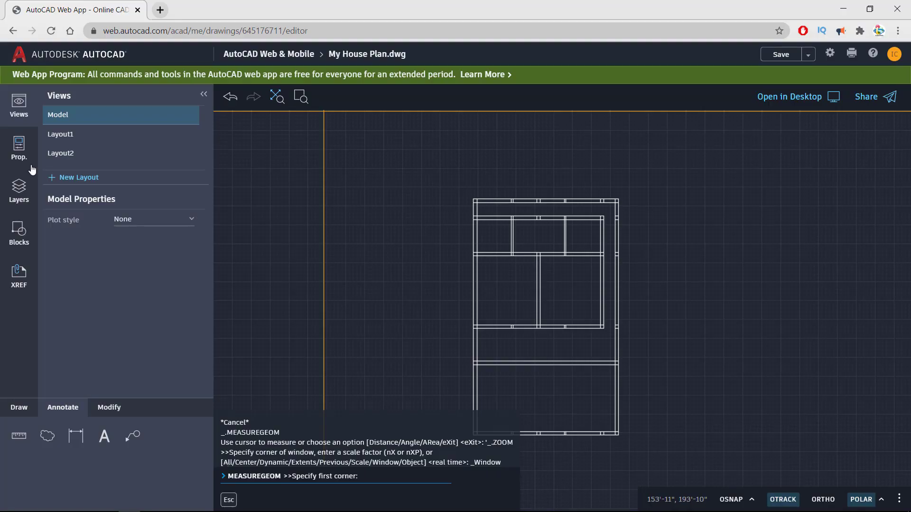
Cancel the leftover MEASUREGEOM command before zooming into the bottom room.
{"action": "key", "text": "Escape"}
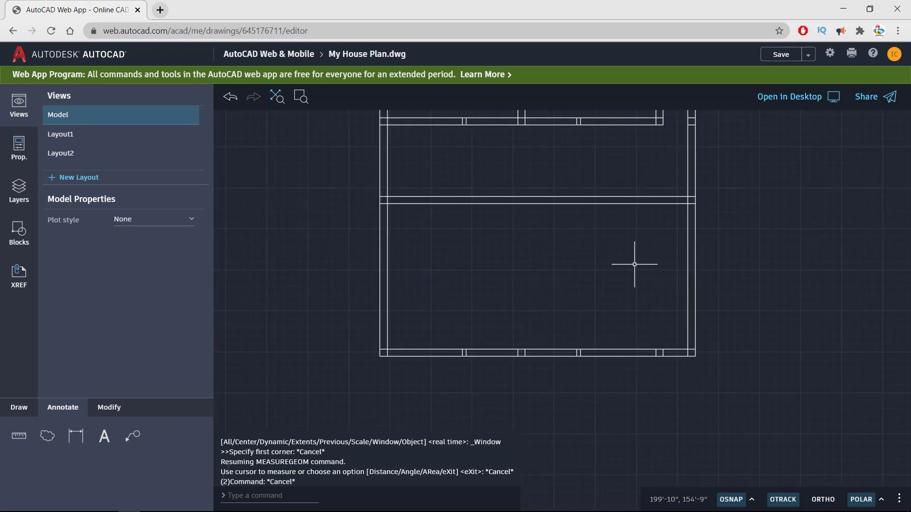
{"action": "mouse_move", "coordinate": [637, 239]}
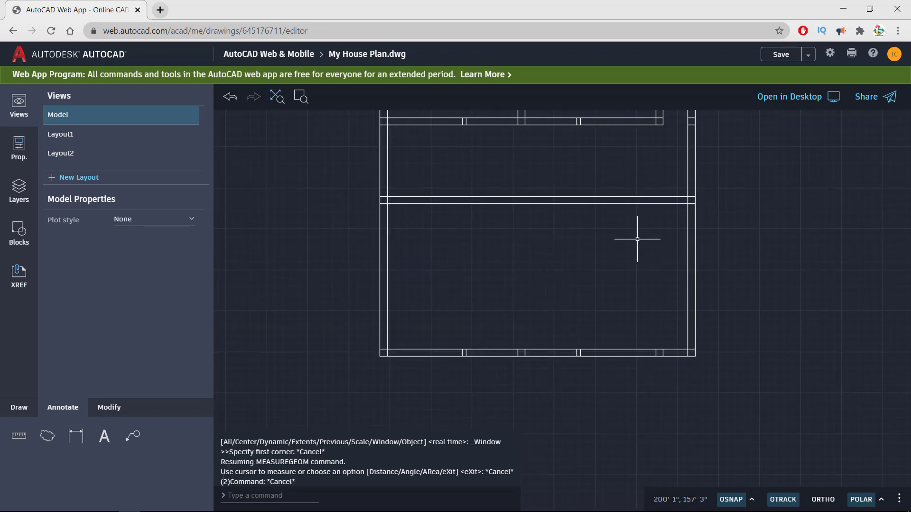
{"action": "mouse_move", "coordinate": [545, 301]}
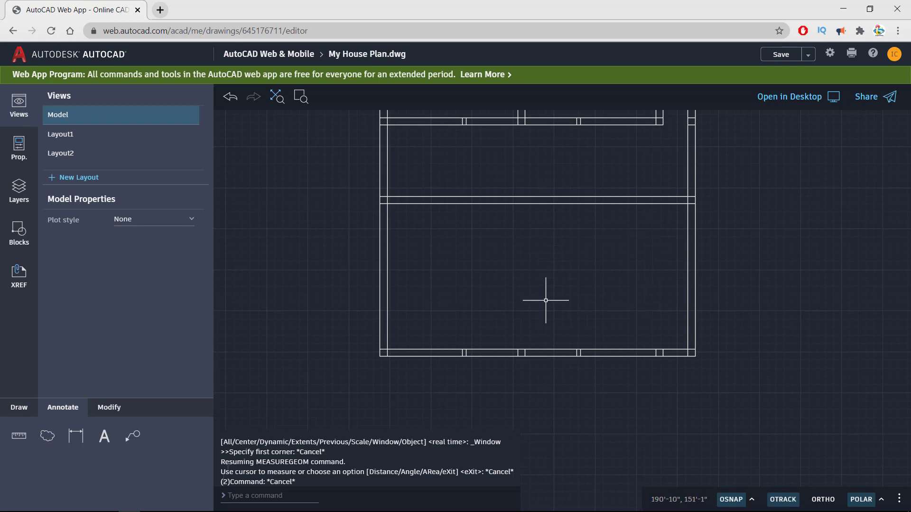
{"action": "mouse_move", "coordinate": [387, 365]}
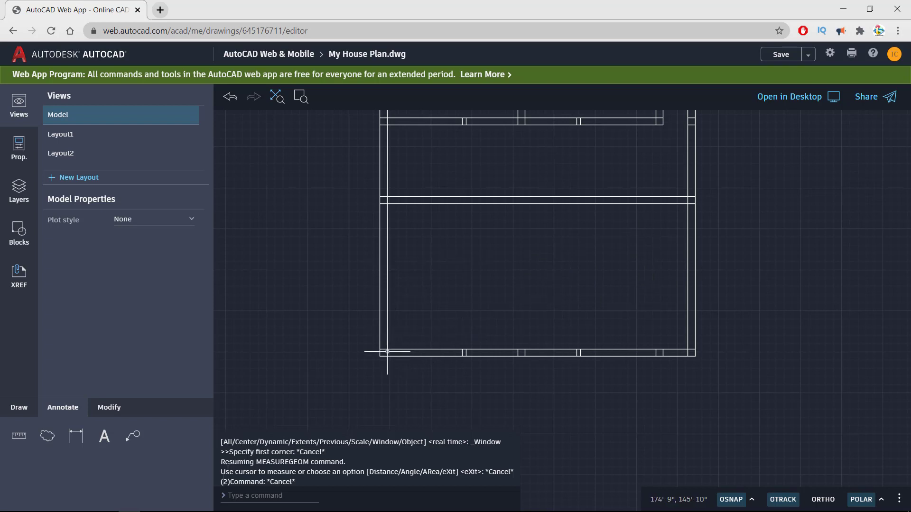
{"action": "mouse_move", "coordinate": [652, 273]}
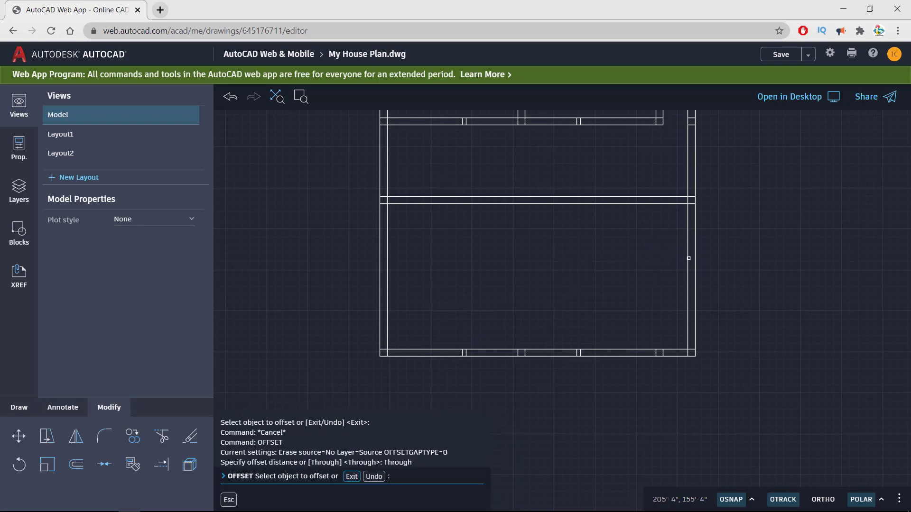
{"action": "mouse_move", "coordinate": [685, 248]}
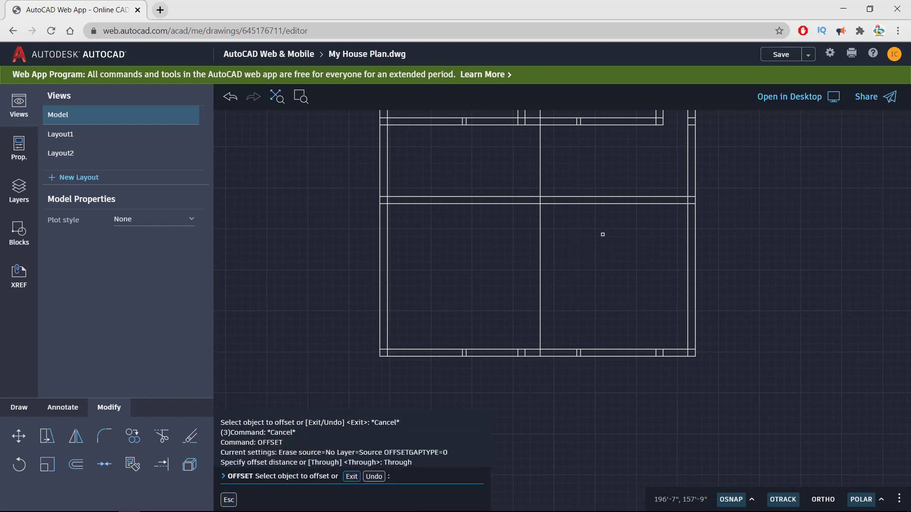
{"action": "mouse_move", "coordinate": [604, 234]}
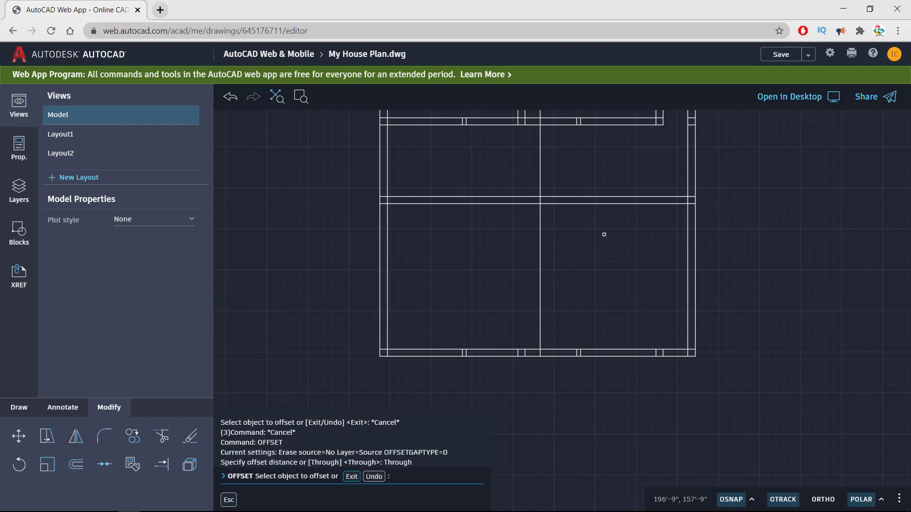
{"action": "mouse_move", "coordinate": [597, 285]}
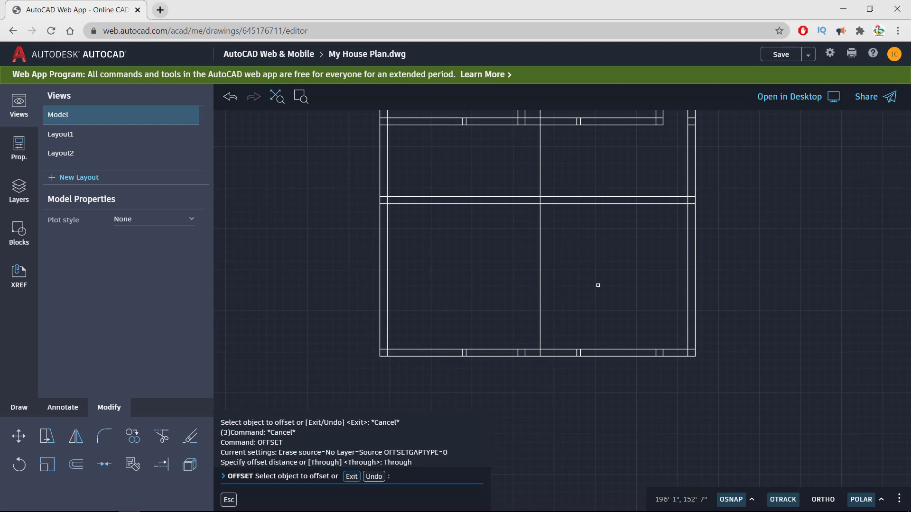
{"action": "mouse_move", "coordinate": [558, 270]}
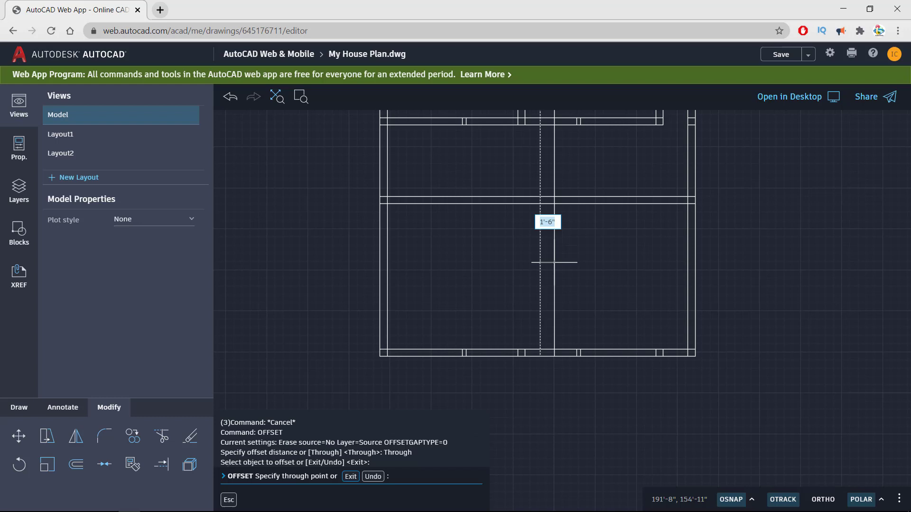
Place the second wall line 9 inches away and trim the crossing segments.
{"action": "left_click", "coordinate": [551, 262]}
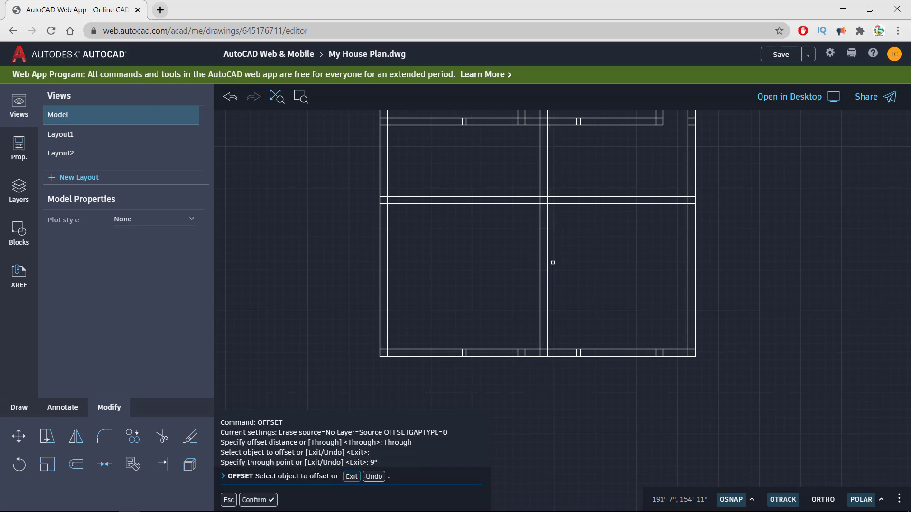
{"action": "mouse_move", "coordinate": [409, 248]}
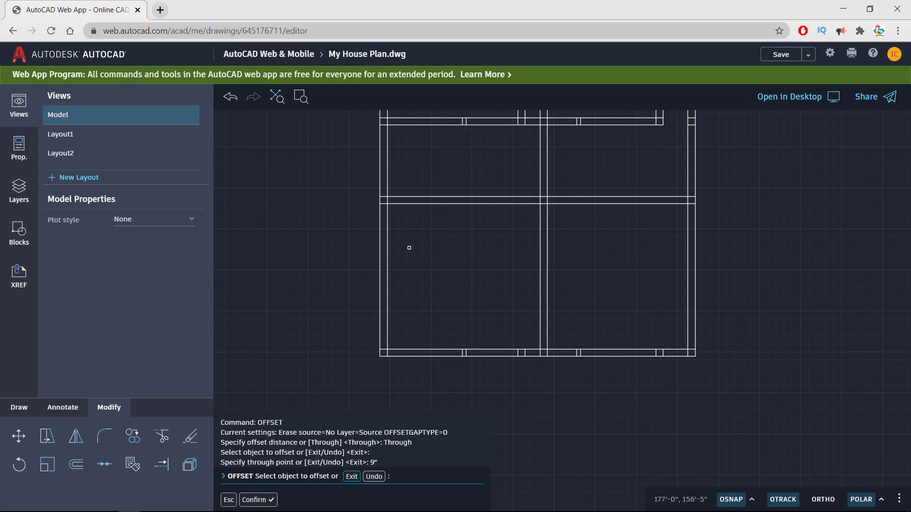
{"action": "mouse_move", "coordinate": [397, 259]}
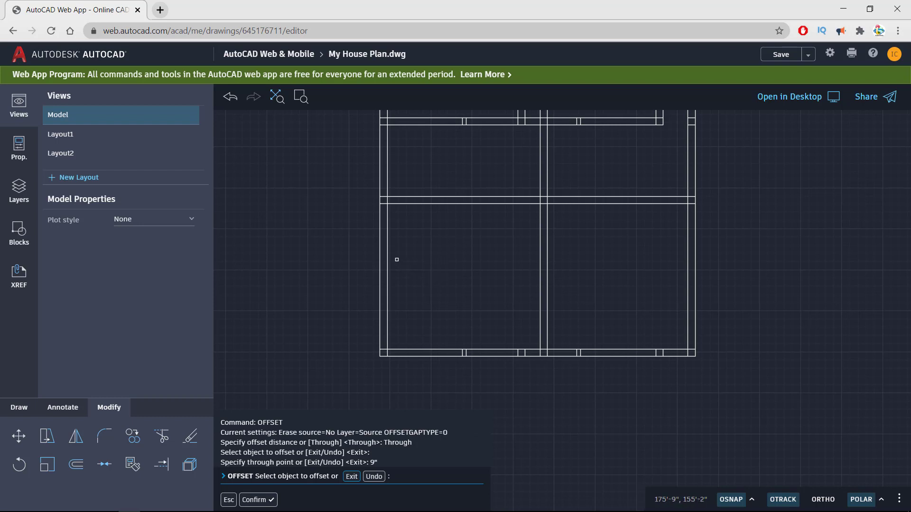
{"action": "left_click", "coordinate": [63, 407]}
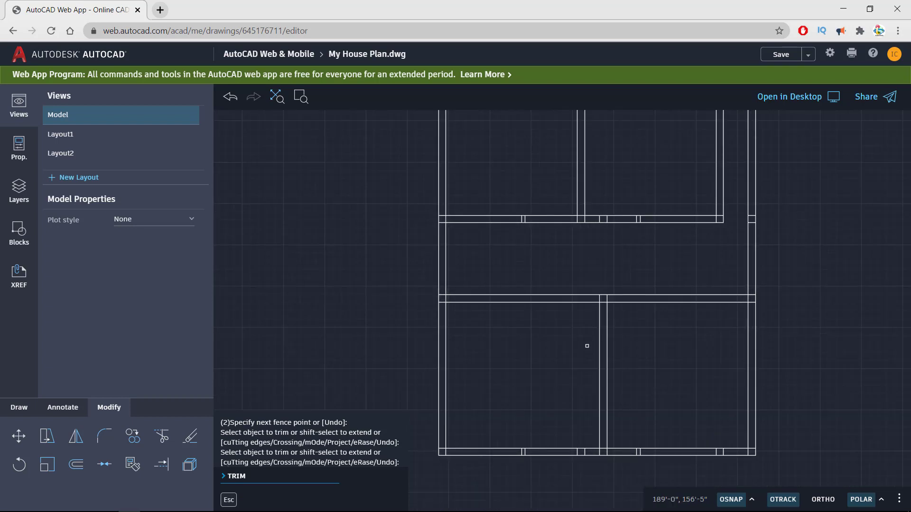
{"action": "mouse_move", "coordinate": [522, 398]}
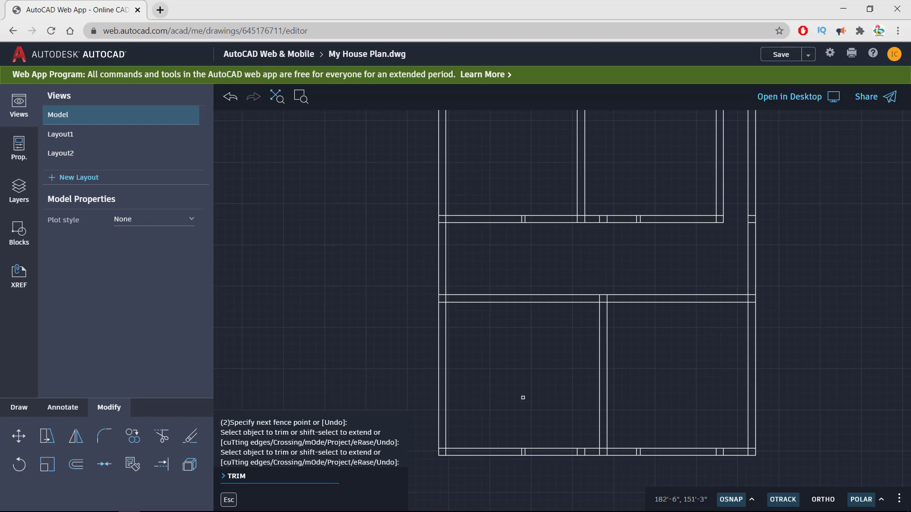
Finish trimming, then offset the right outer wall line 7'-5" to the left.
{"action": "key", "text": "Escape"}
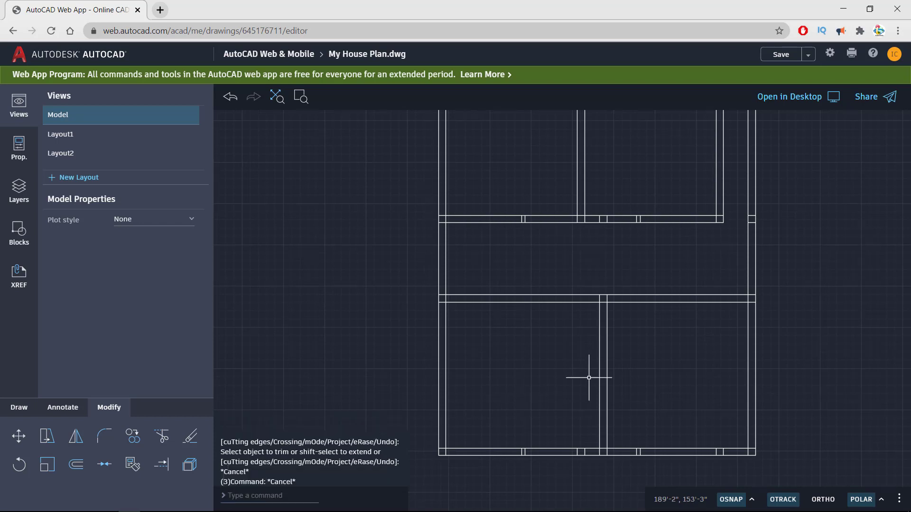
{"action": "type", "text": "o"}
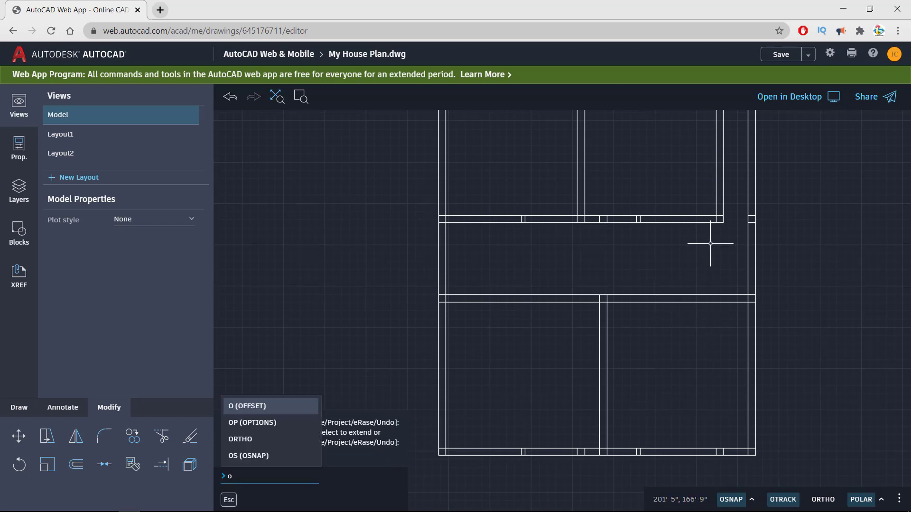
{"action": "left_click", "coordinate": [246, 406]}
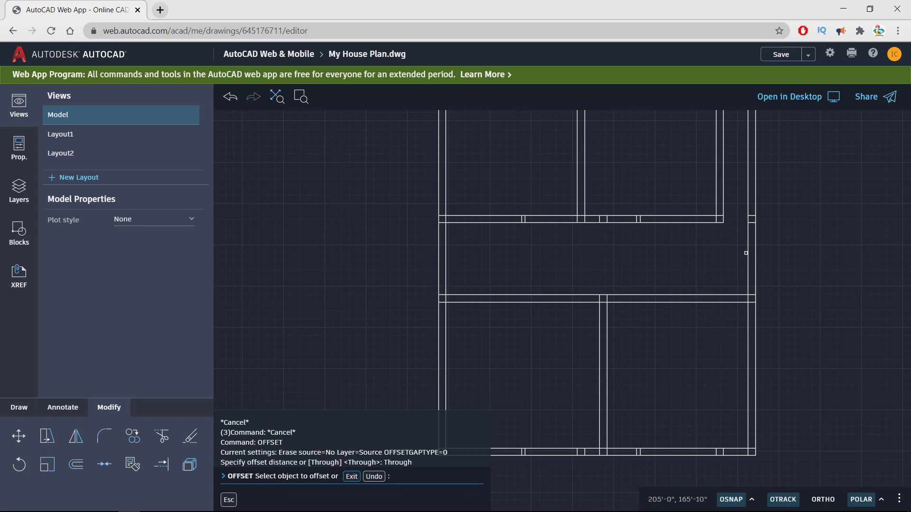
{"action": "left_click", "coordinate": [750, 260]}
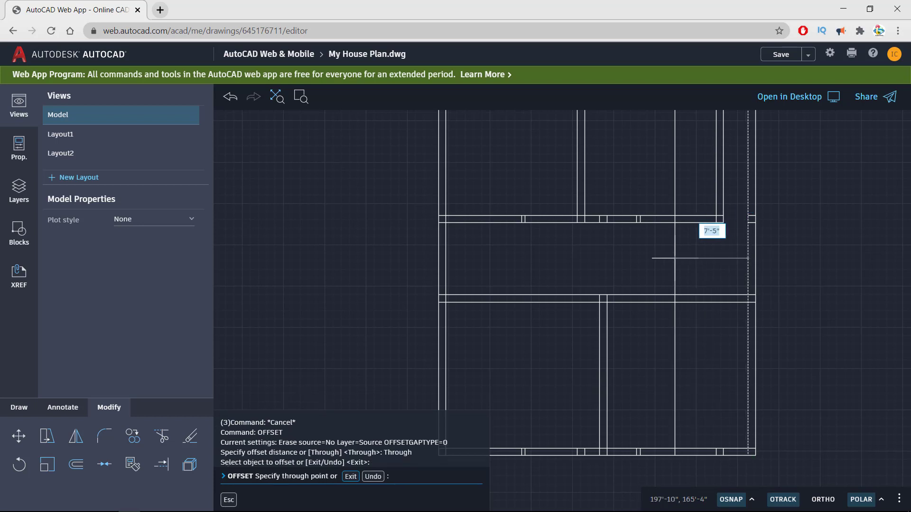
{"action": "left_click", "coordinate": [674, 259]}
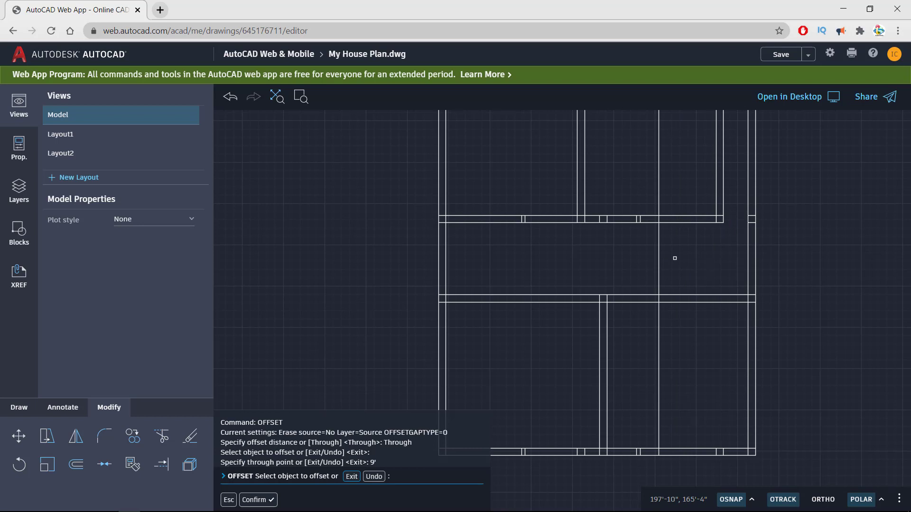
{"action": "type", "text": "o"}
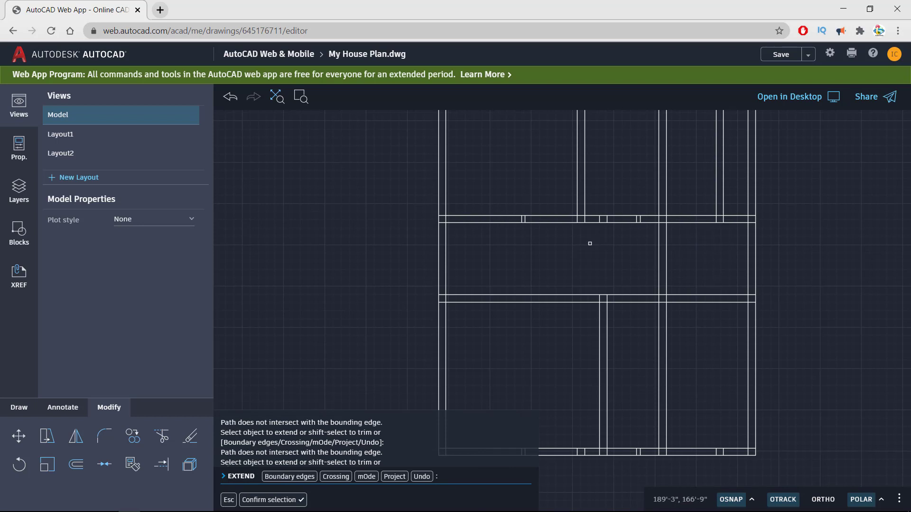
{"action": "mouse_move", "coordinate": [691, 239]}
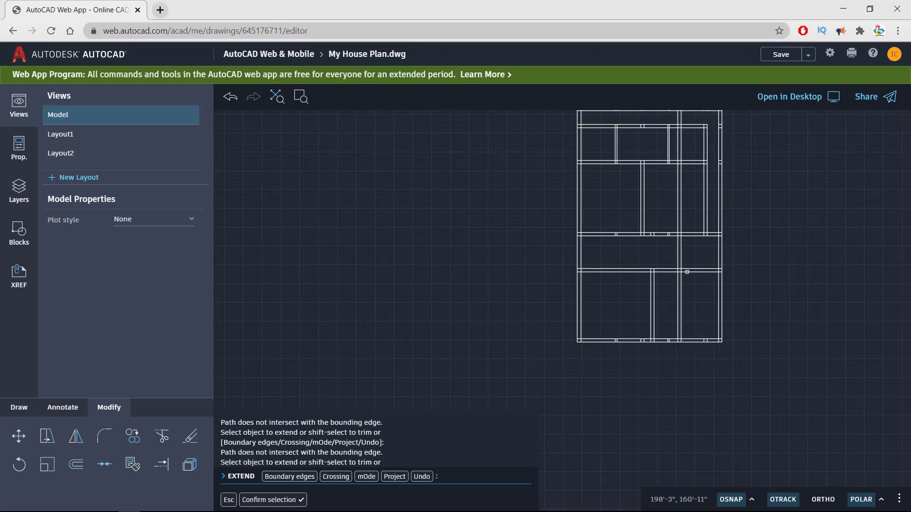
Start TRIM (tr) to cut the new wall's excess lower segments.
{"action": "type", "text": "tr"}
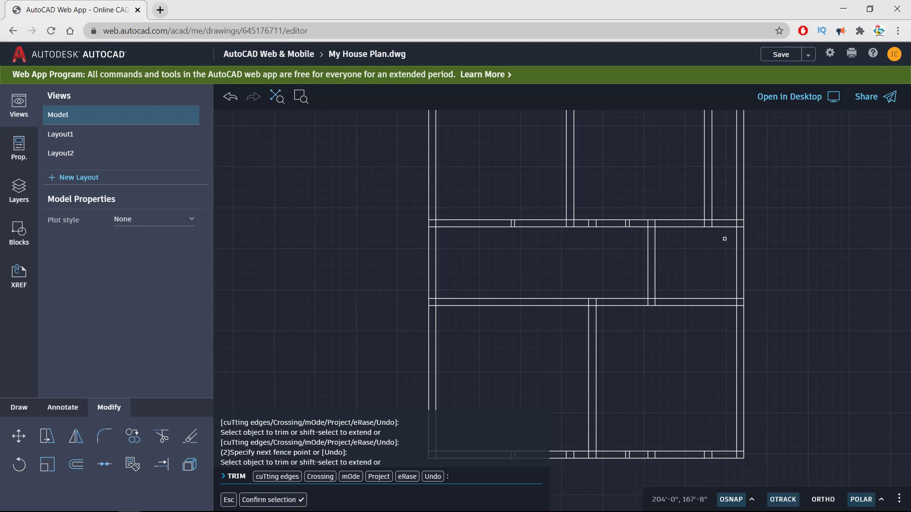
{"action": "mouse_move", "coordinate": [542, 259]}
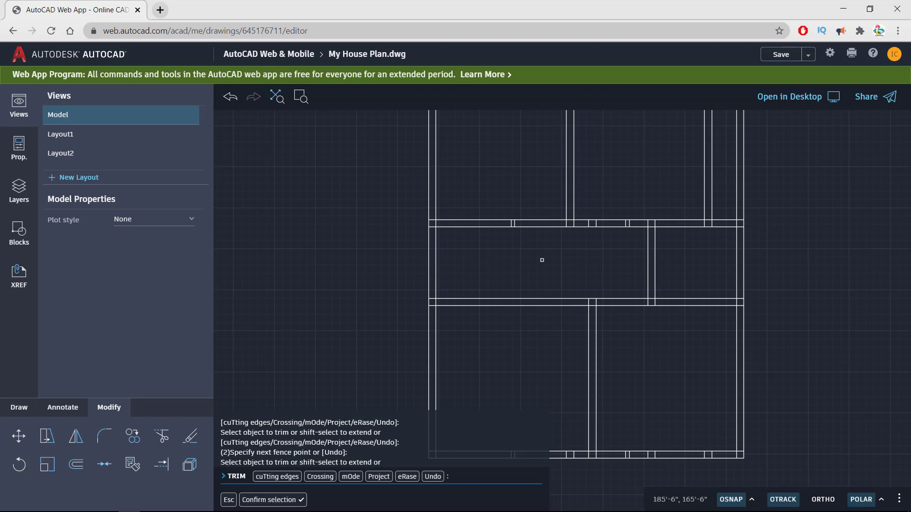
{"action": "mouse_move", "coordinate": [543, 257]}
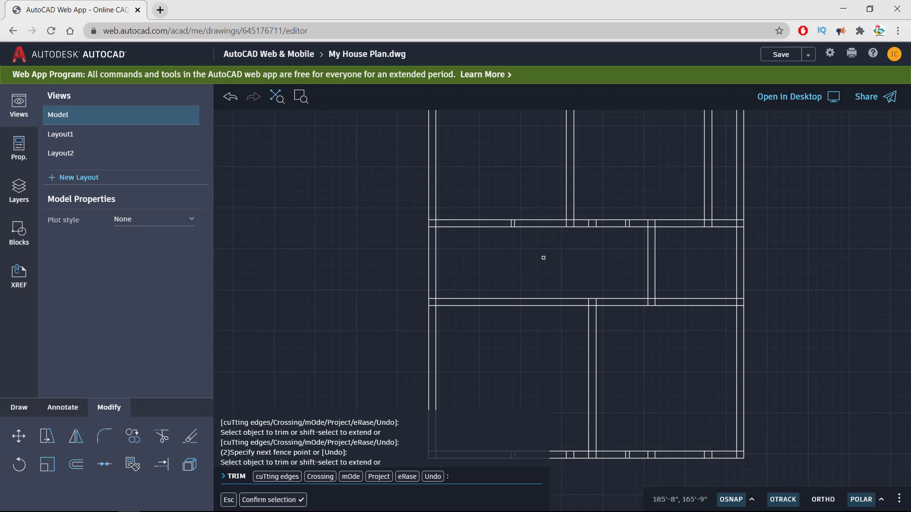
{"action": "mouse_move", "coordinate": [436, 255]}
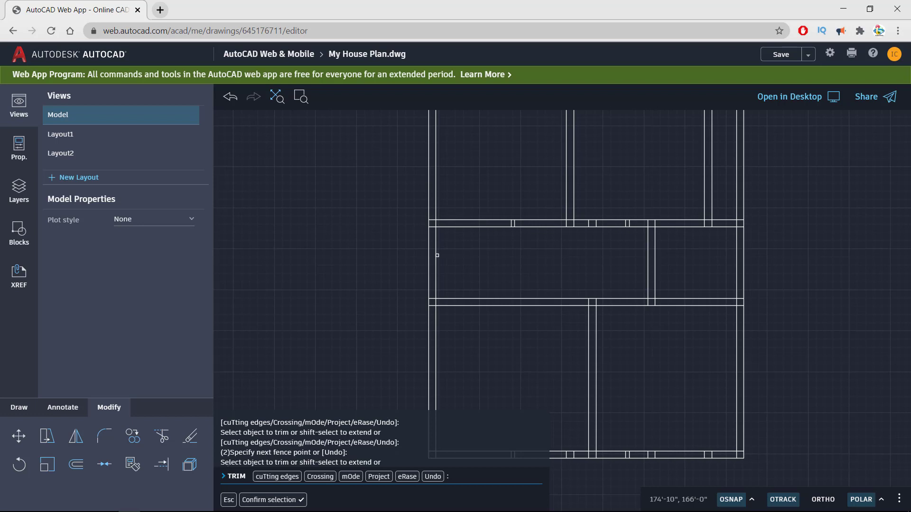
{"action": "mouse_move", "coordinate": [435, 281]}
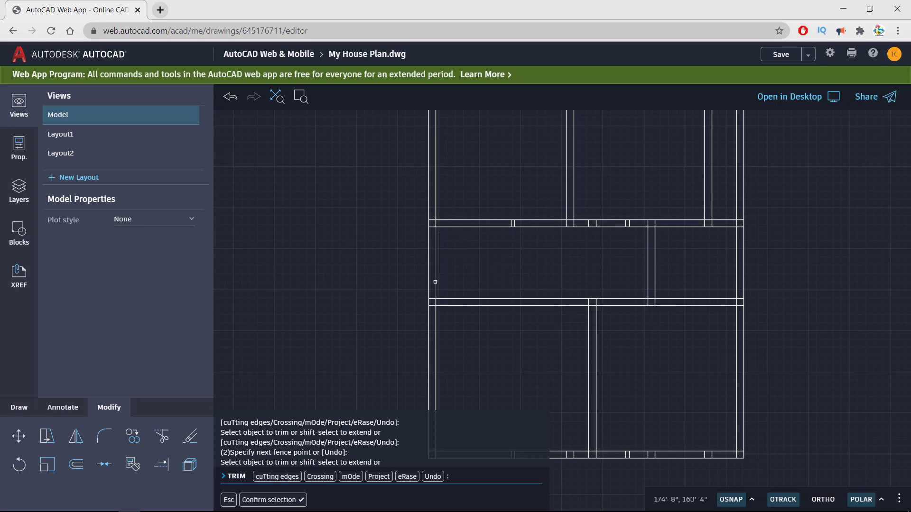
{"action": "mouse_move", "coordinate": [652, 401]}
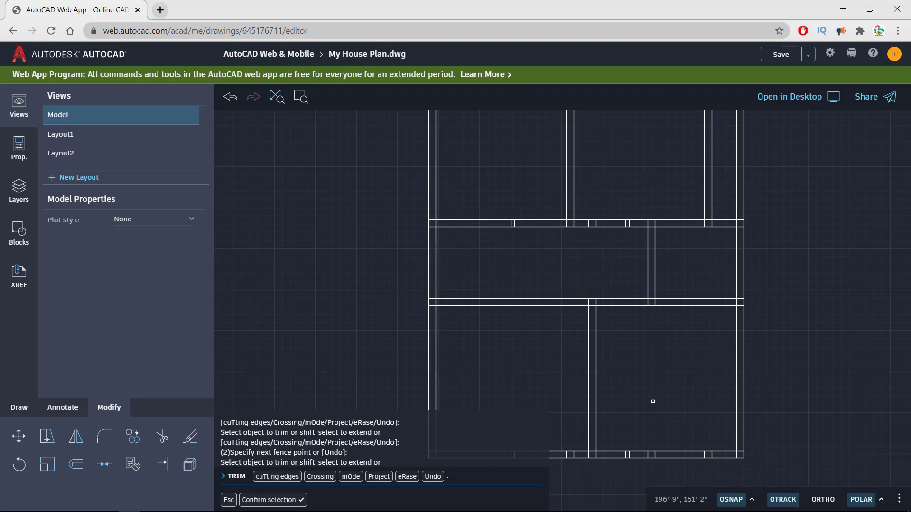
{"action": "mouse_move", "coordinate": [577, 433]}
{"action": "type", "text": "4"}
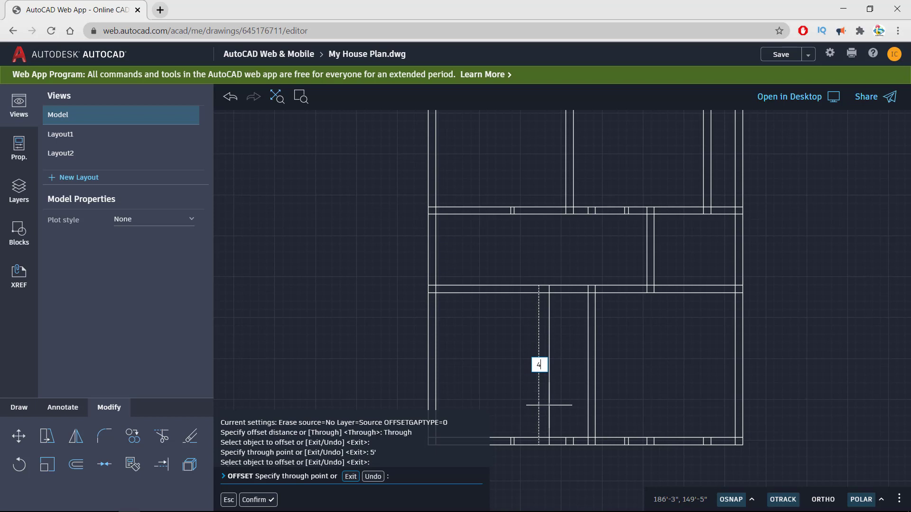
Offset a wall line 4.5 feet to outline the small room against the bottom wall.
{"action": "type", "text": ".5'"}
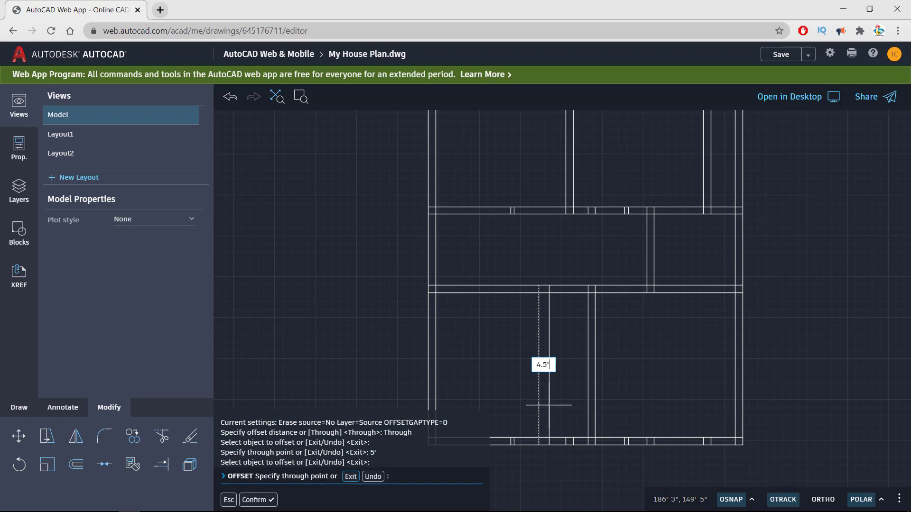
{"action": "left_click", "coordinate": [549, 405]}
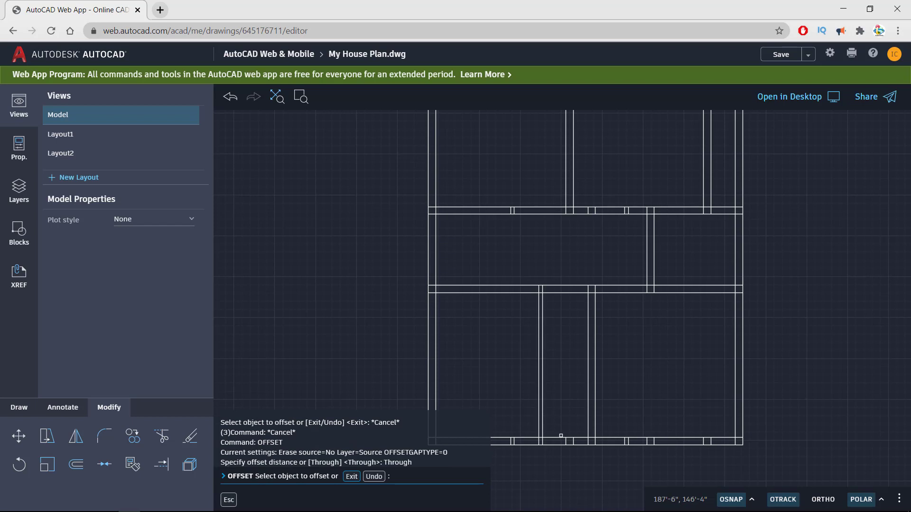
{"action": "left_click", "coordinate": [560, 435]}
{"action": "type", "text": "5'"}
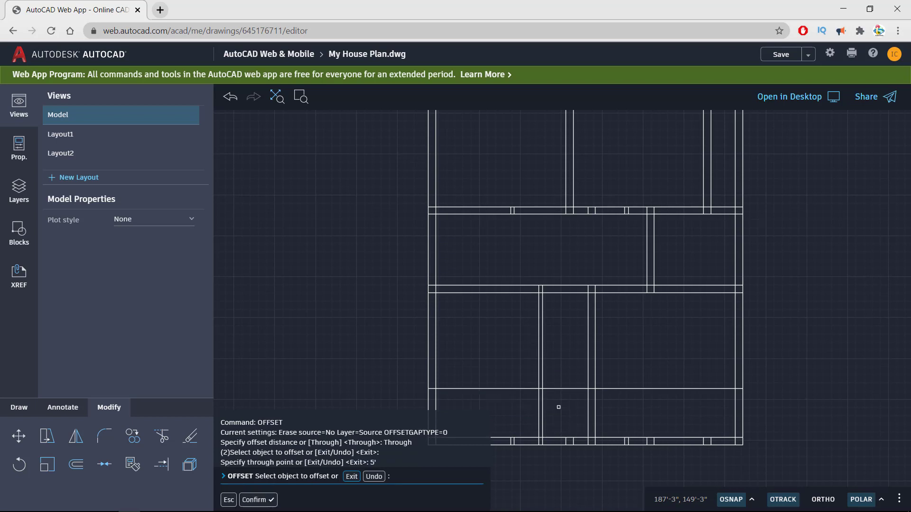
{"action": "left_click", "coordinate": [559, 407]}
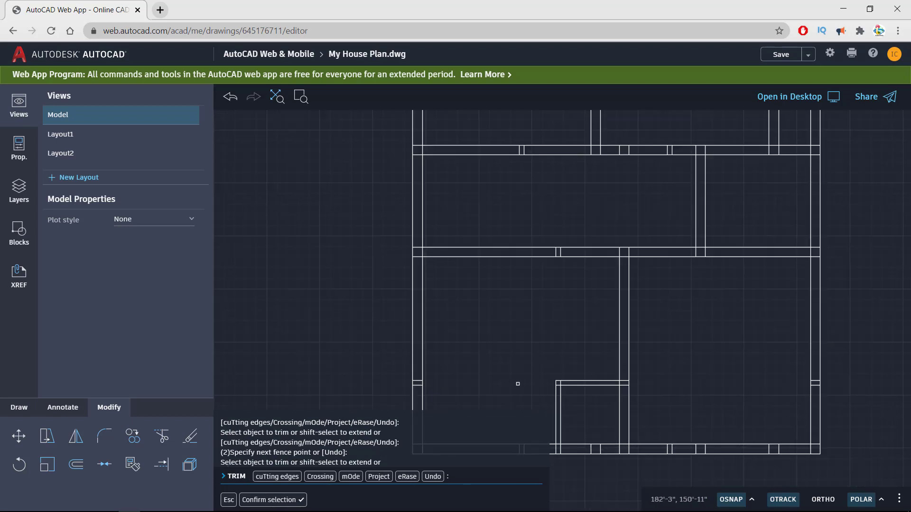
{"action": "mouse_move", "coordinate": [545, 431]}
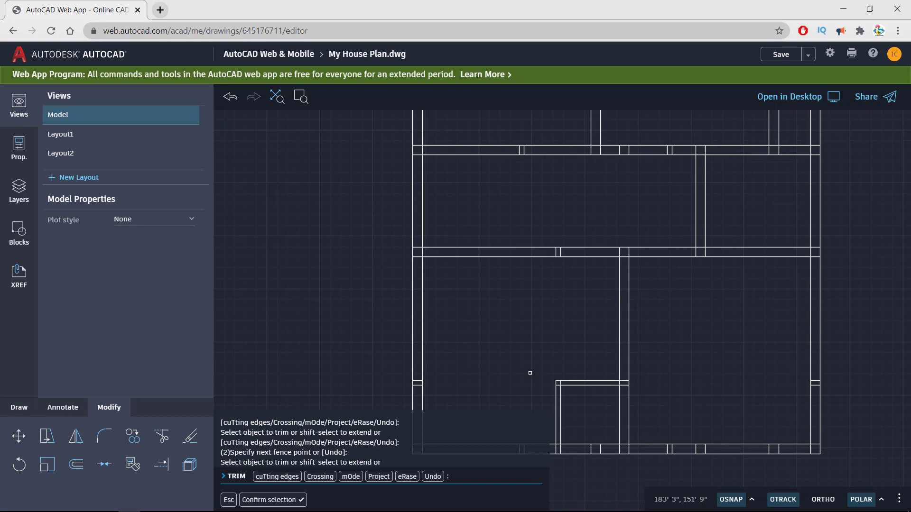
{"action": "mouse_move", "coordinate": [499, 203]}
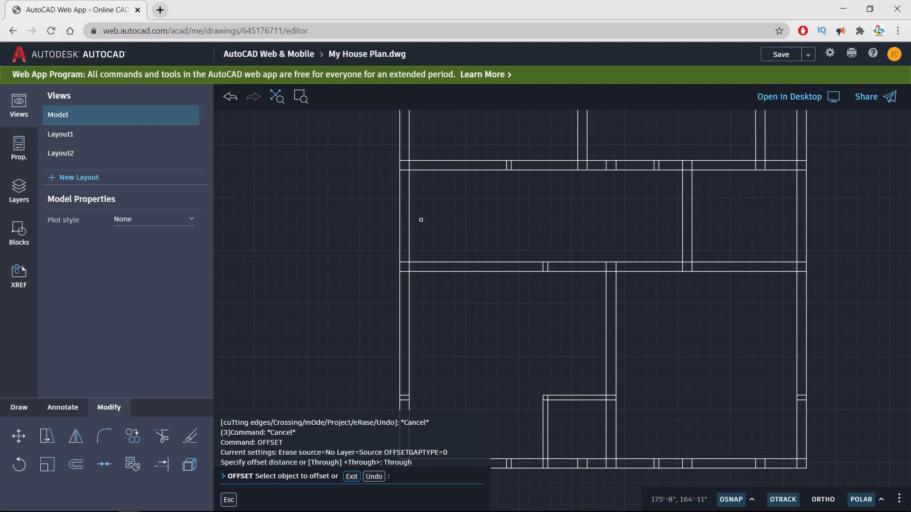
{"action": "mouse_move", "coordinate": [413, 243]}
{"action": "type", "text": "4'"}
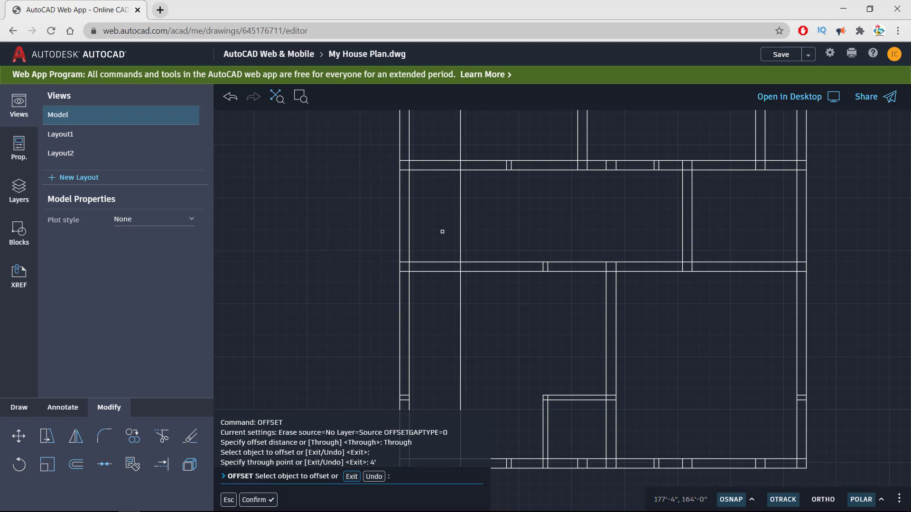
Offset the upper-left room's top wall line 6 feet down to outline the stairwell.
{"action": "type", "text": "o"}
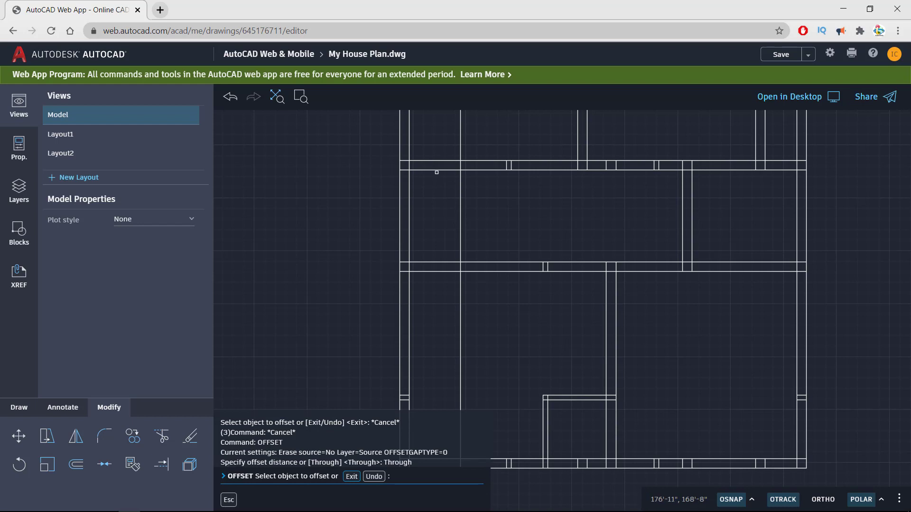
{"action": "left_click", "coordinate": [436, 171]}
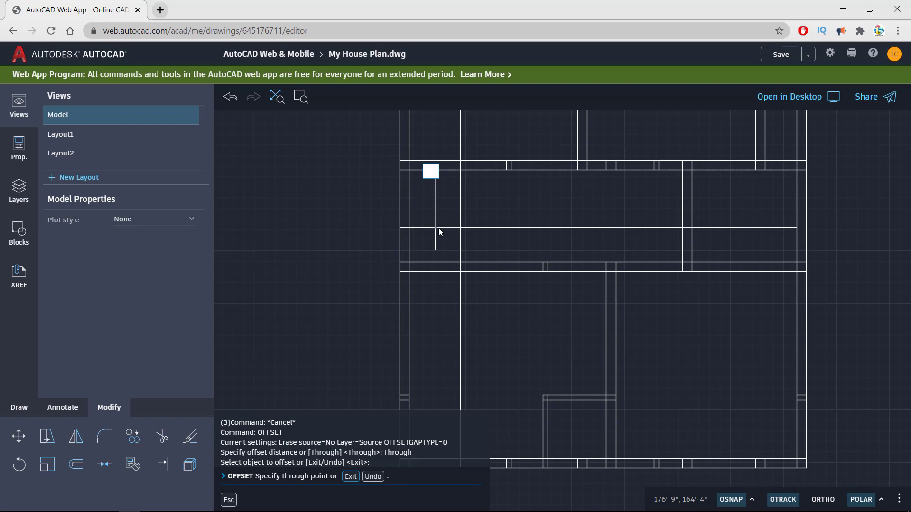
{"action": "type", "text": "6;"}
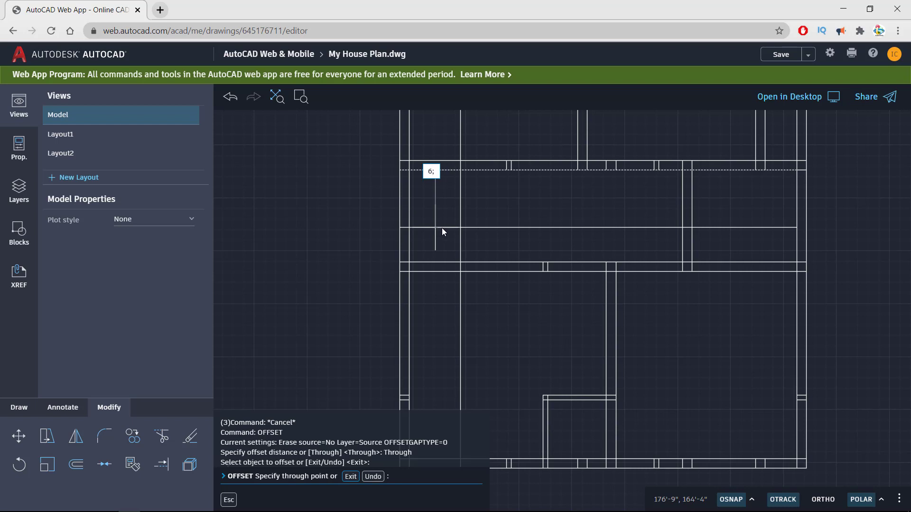
{"action": "left_click", "coordinate": [435, 228]}
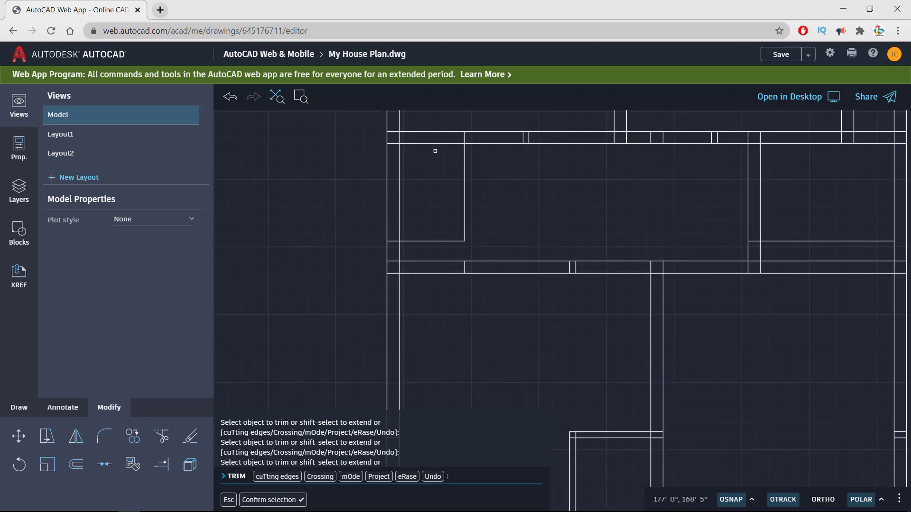
Repeatedly offset the tread line at 9-inch spacing to fill the stairwell.
{"action": "type", "text": "L"}
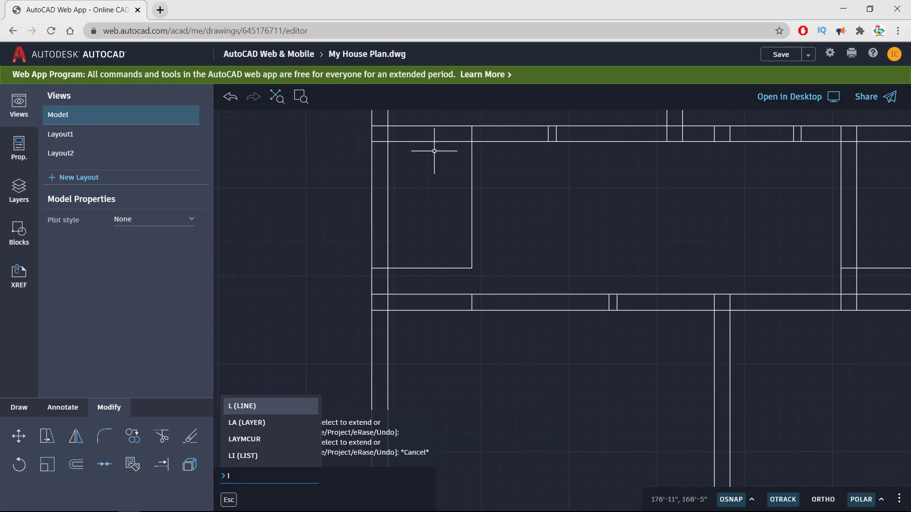
{"action": "left_click", "coordinate": [242, 406]}
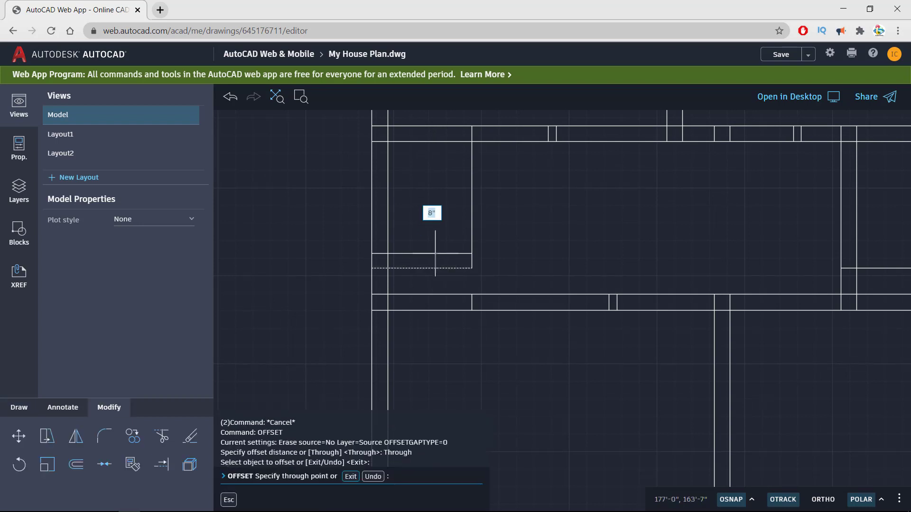
{"action": "type", "text": "9\""}
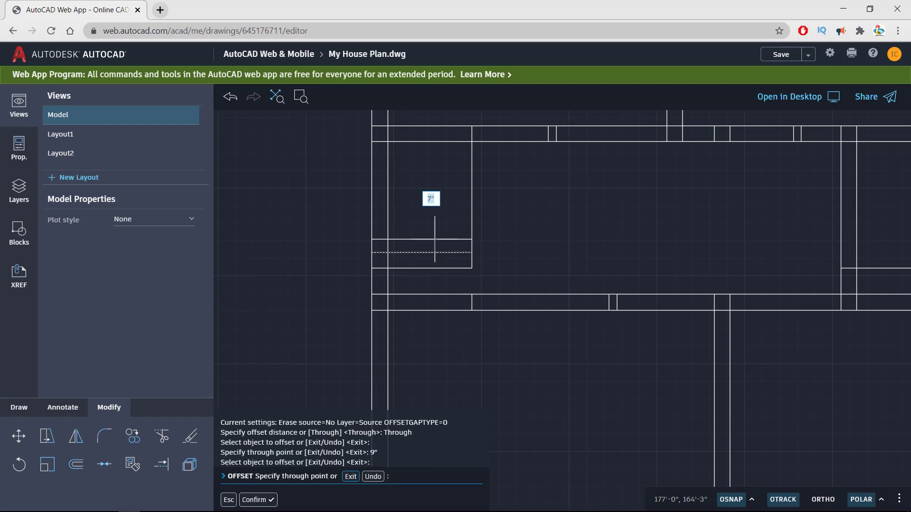
{"action": "left_click", "coordinate": [472, 237]}
{"action": "type", "text": "9"}
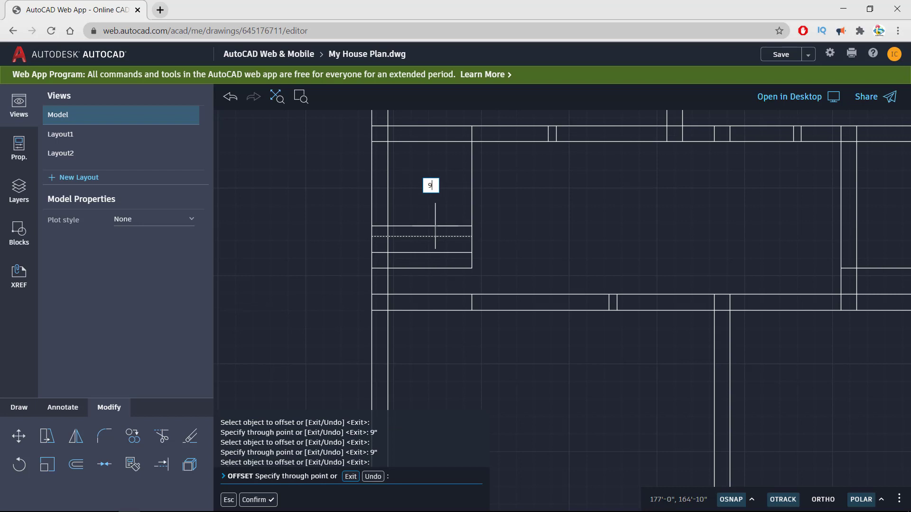
{"action": "left_click", "coordinate": [435, 226]}
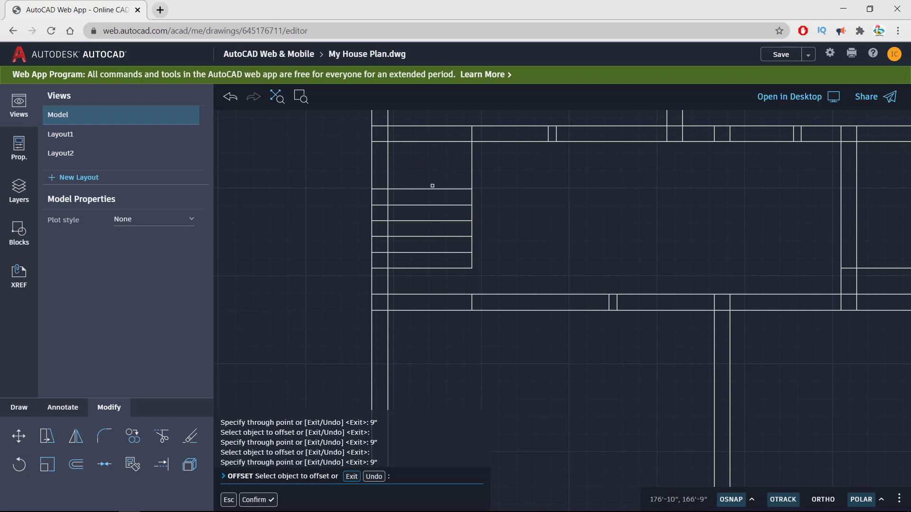
{"action": "left_click", "coordinate": [432, 192]}
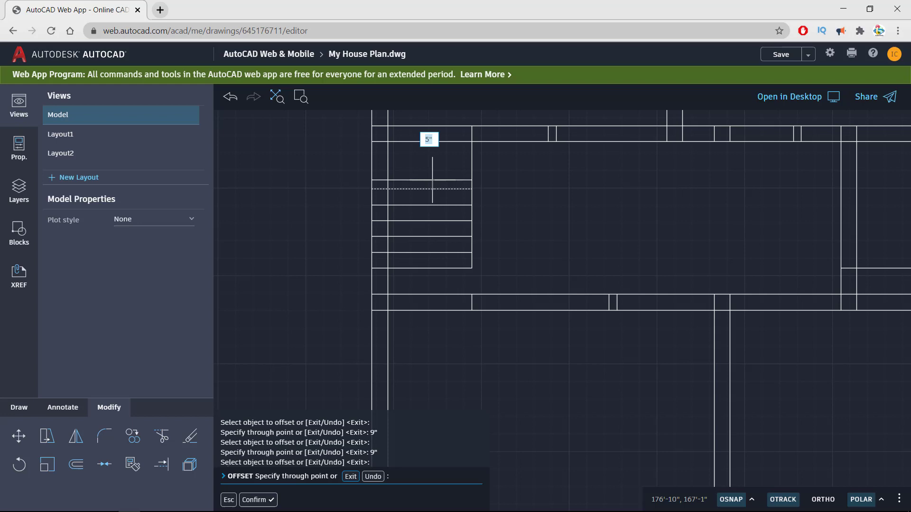
{"action": "left_click", "coordinate": [432, 176]}
{"action": "type", "text": "9"}
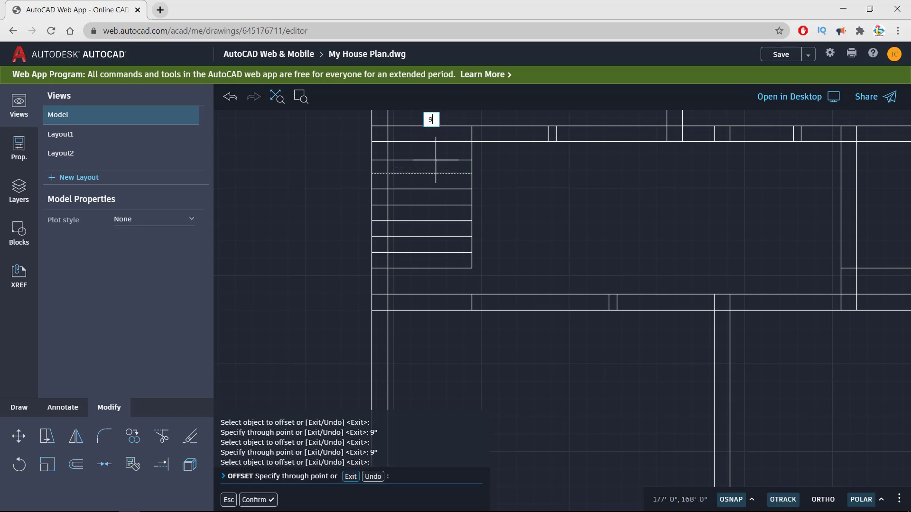
{"action": "key", "text": "Escape"}
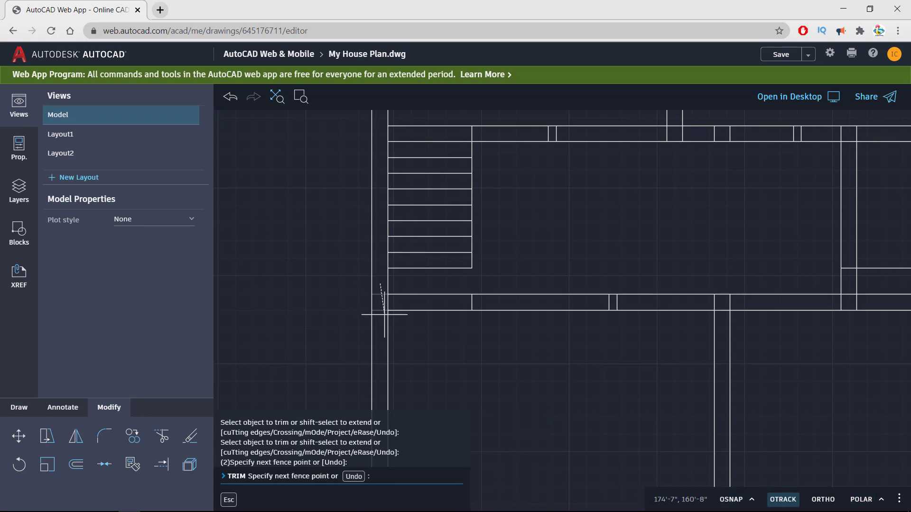
Trim the stair tread ends back to the stairwell's left wall face.
{"action": "left_click", "coordinate": [447, 141]}
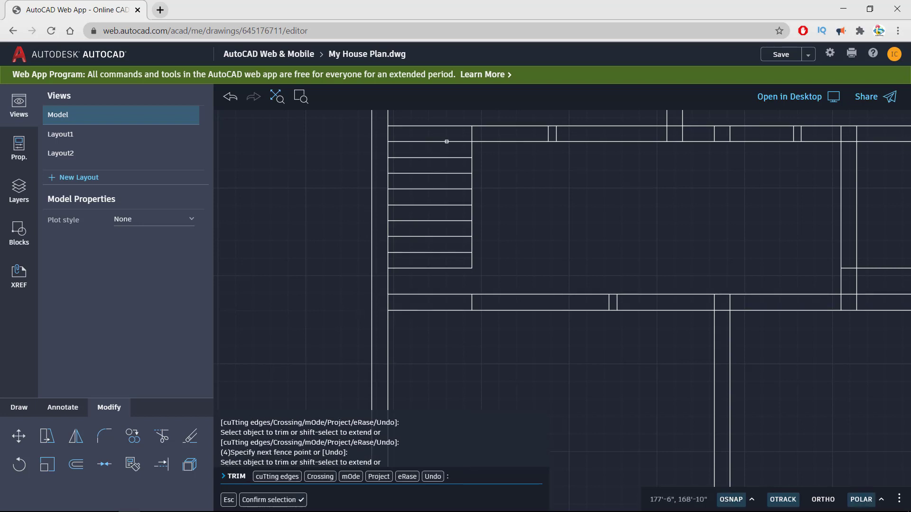
{"action": "mouse_move", "coordinate": [575, 263]}
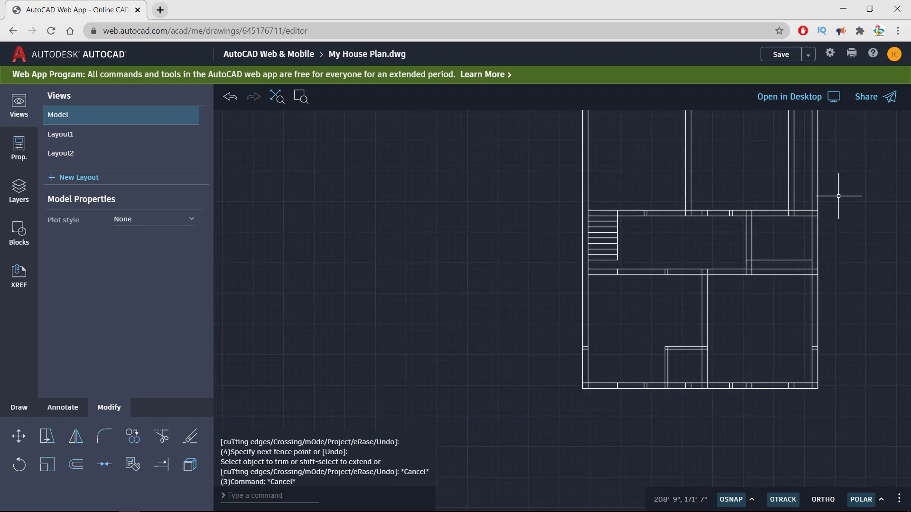
{"action": "mouse_move", "coordinate": [676, 245]}
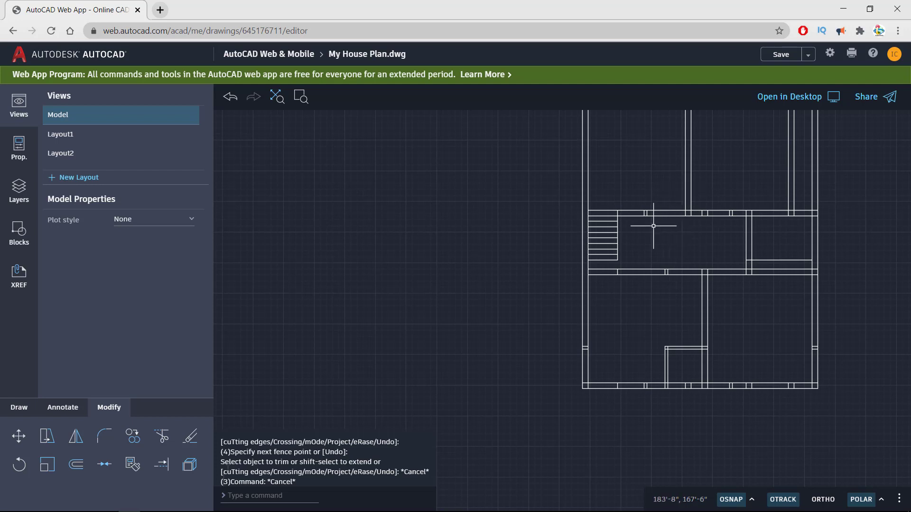
{"action": "mouse_move", "coordinate": [764, 284]}
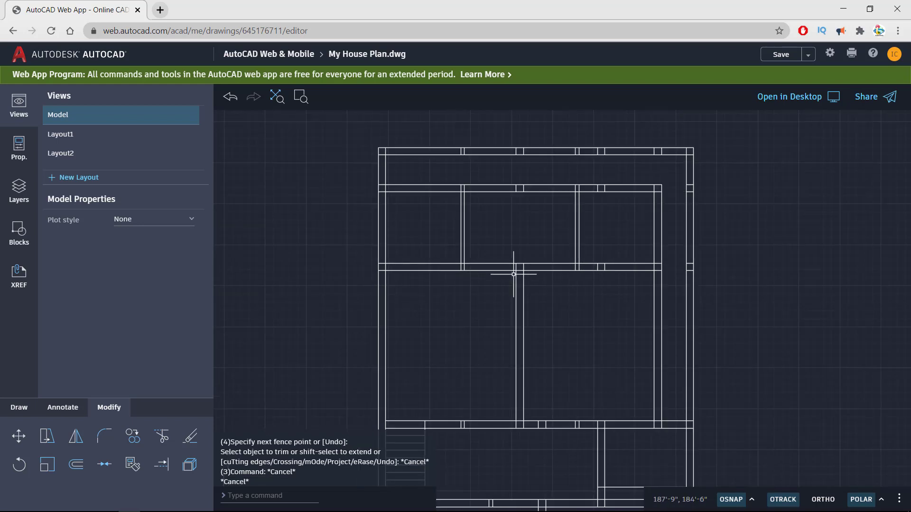
{"action": "mouse_move", "coordinate": [450, 242]}
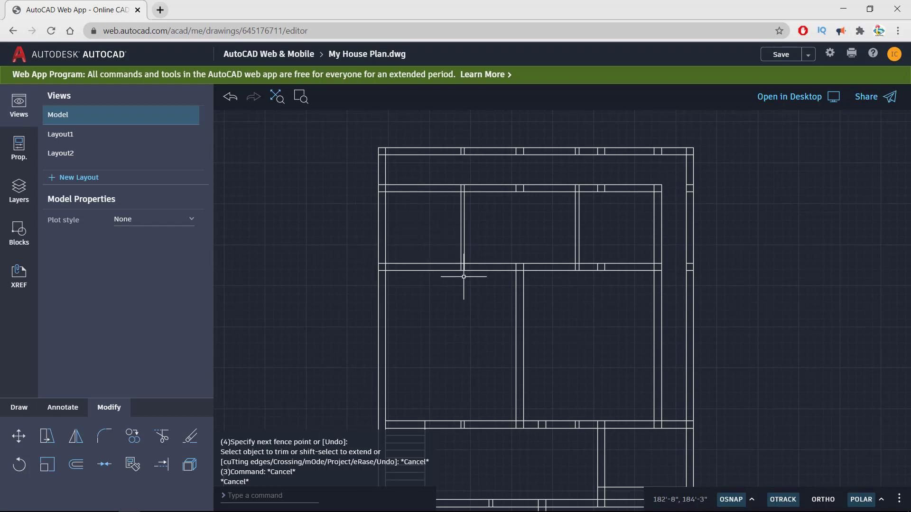
{"action": "mouse_move", "coordinate": [469, 254]}
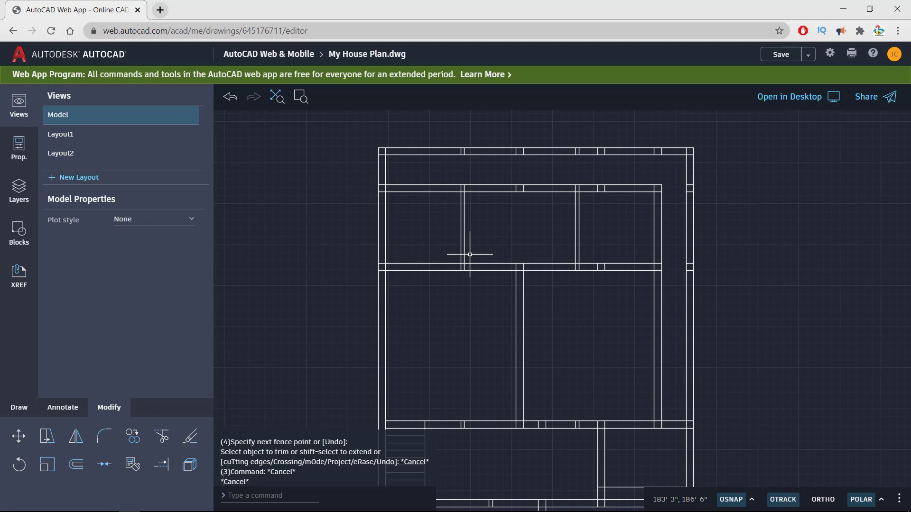
{"action": "mouse_move", "coordinate": [514, 215]}
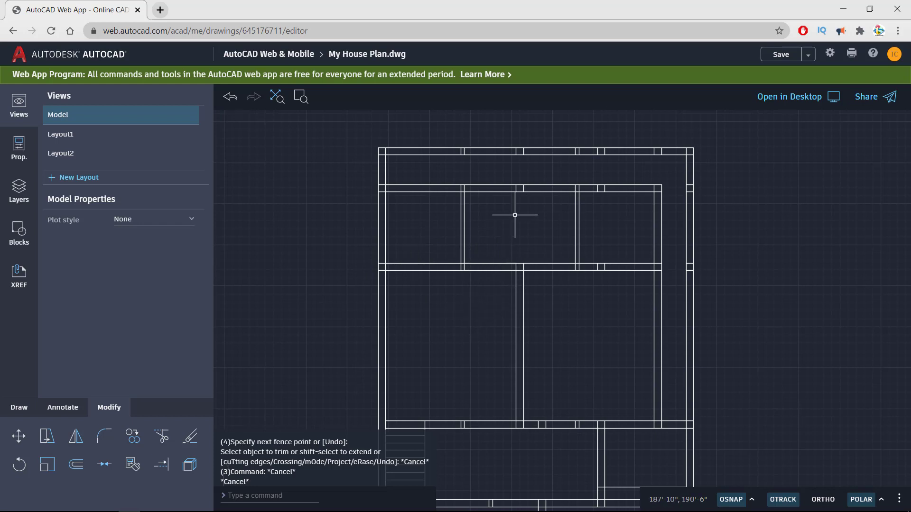
{"action": "mouse_move", "coordinate": [516, 237]}
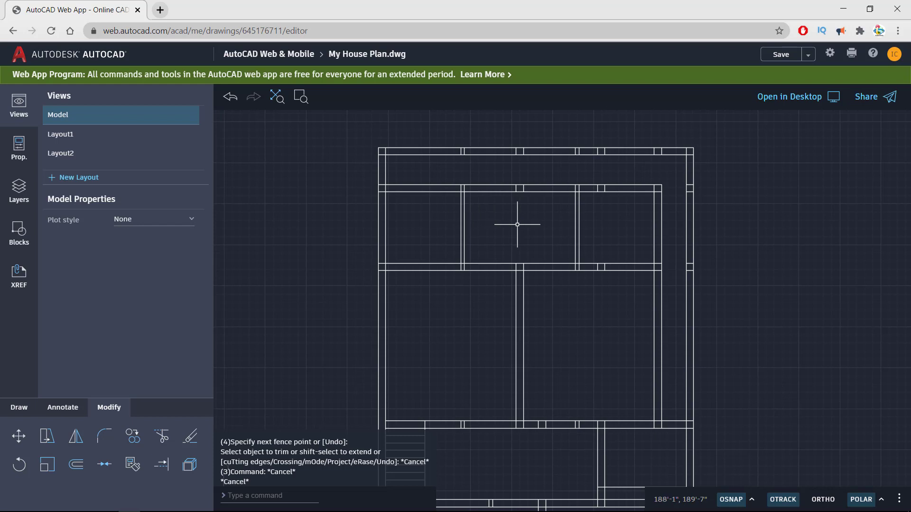
{"action": "mouse_move", "coordinate": [439, 220]}
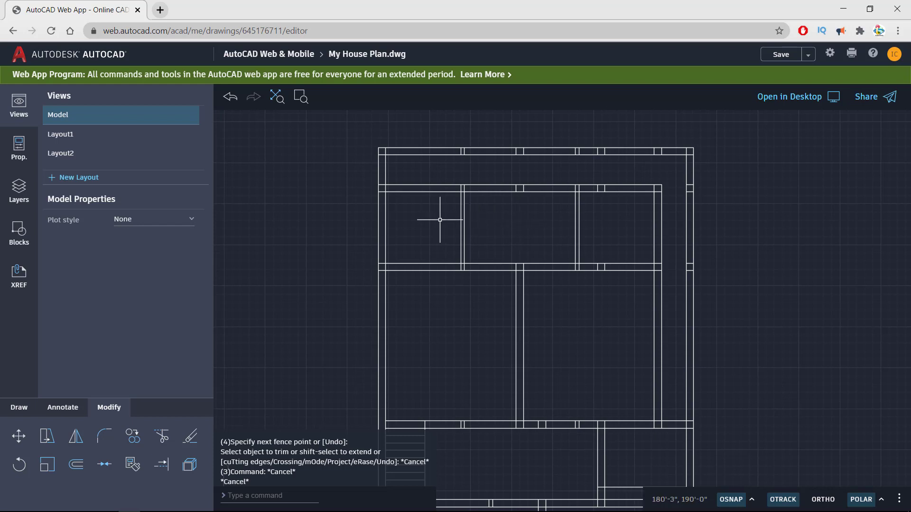
{"action": "mouse_move", "coordinate": [467, 231]}
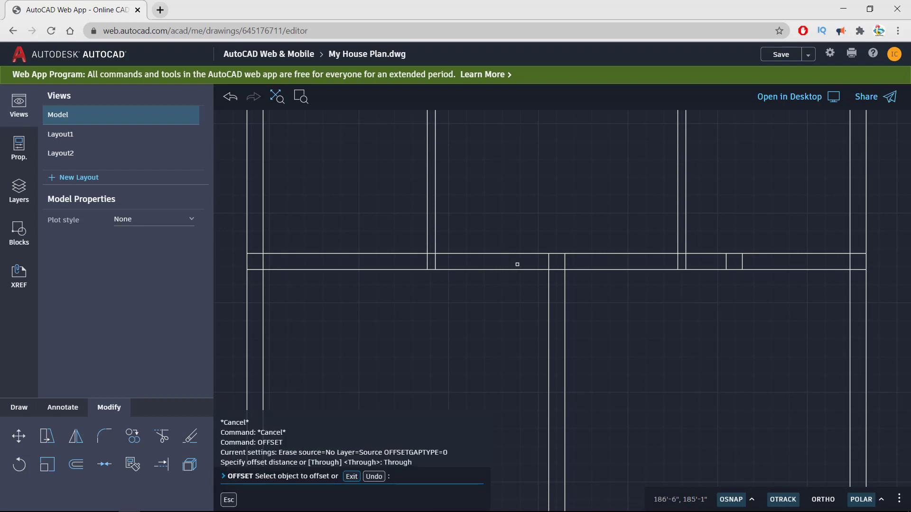
Offset a vertical wall line 3 inches, then the new line 3 feet further.
{"action": "left_click", "coordinate": [549, 262]}
{"action": "type", "text": "3\""}
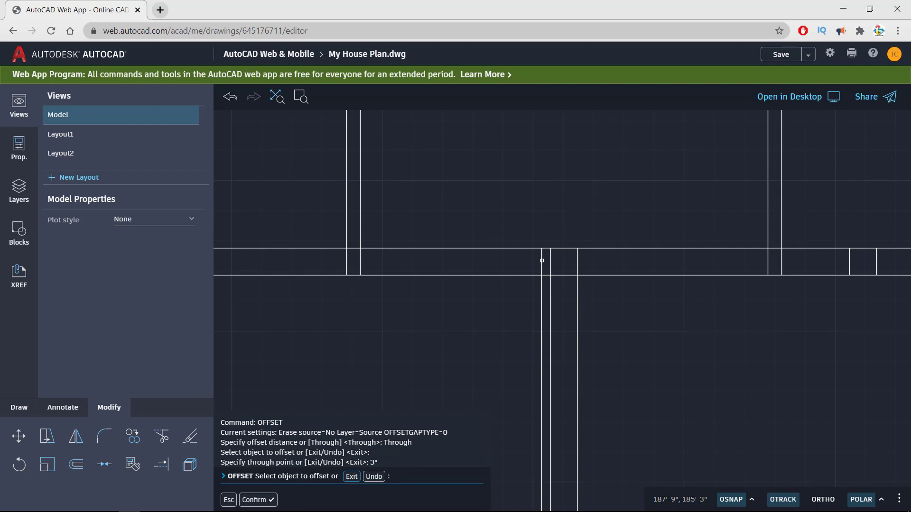
{"action": "left_click", "coordinate": [541, 248]}
{"action": "type", "text": "3'"}
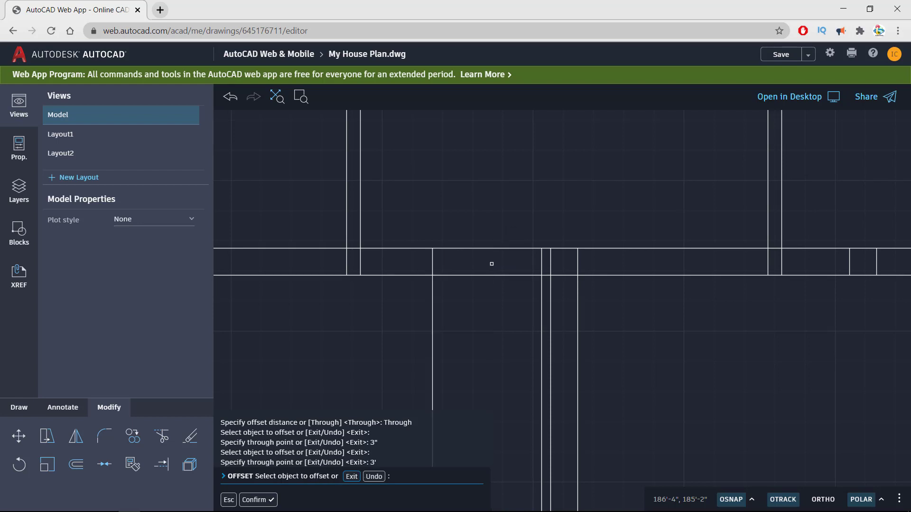
{"action": "key", "text": "Escape"}
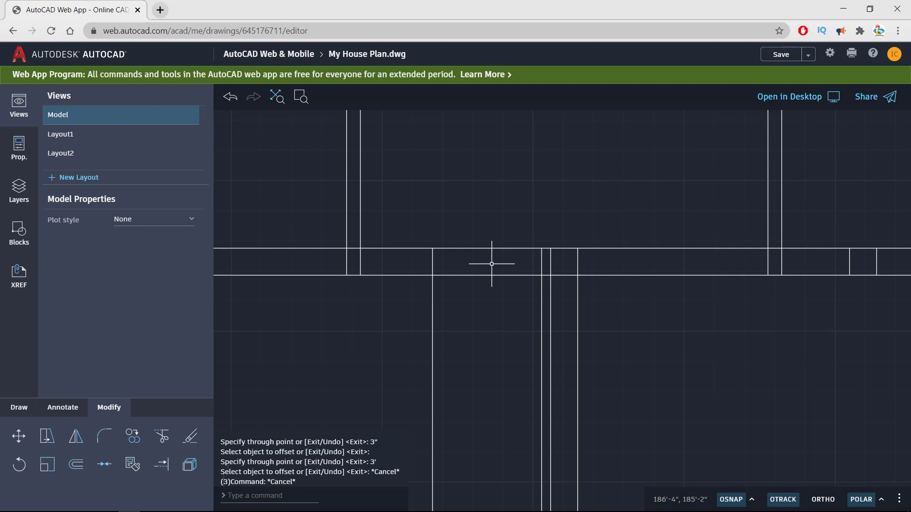
{"action": "type", "text": "c"}
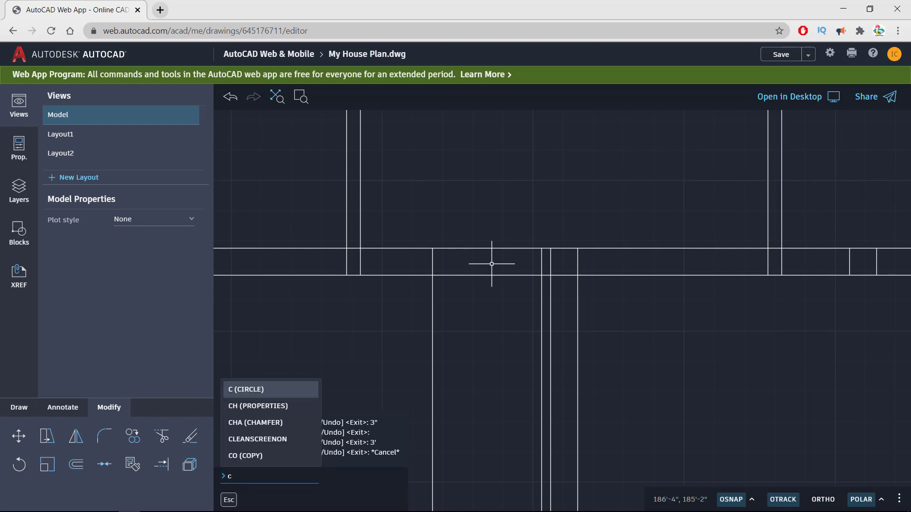
Start a circle for the door swing at the new opening's wall junction.
{"action": "left_click", "coordinate": [244, 389]}
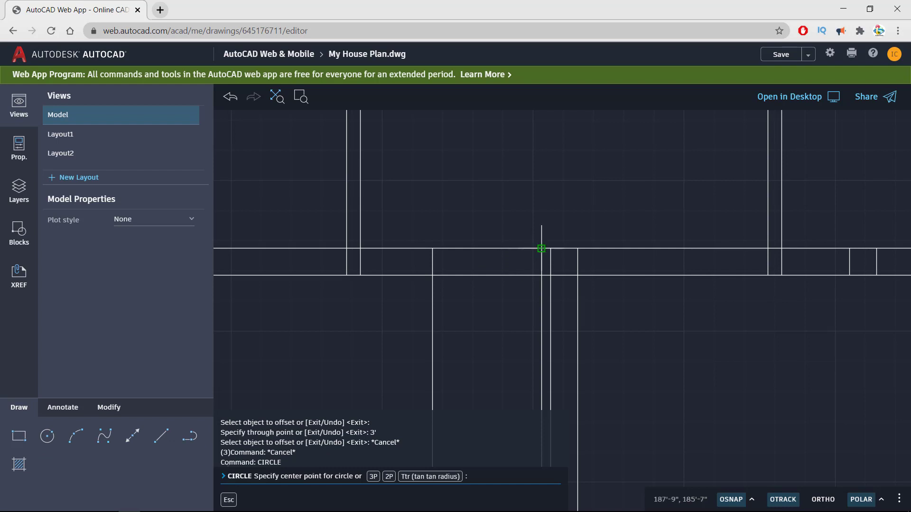
{"action": "mouse_move", "coordinate": [542, 249]}
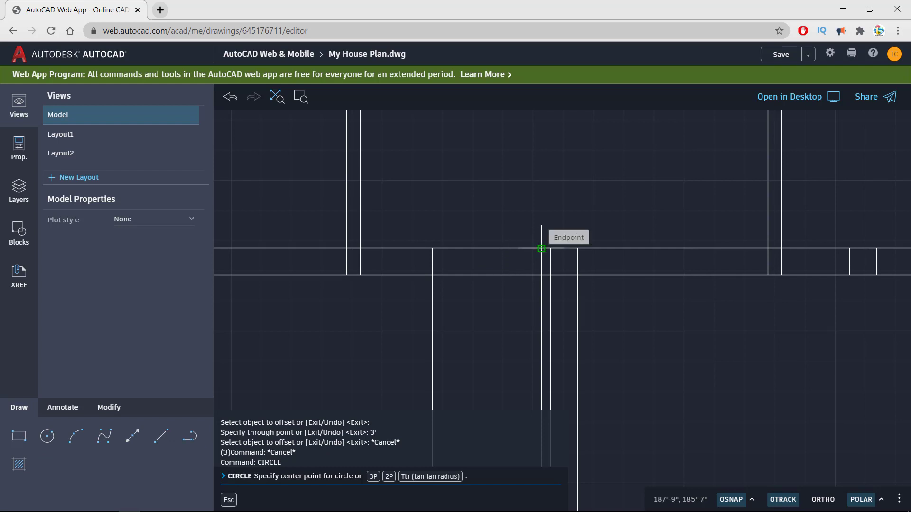
{"action": "mouse_move", "coordinate": [529, 185]}
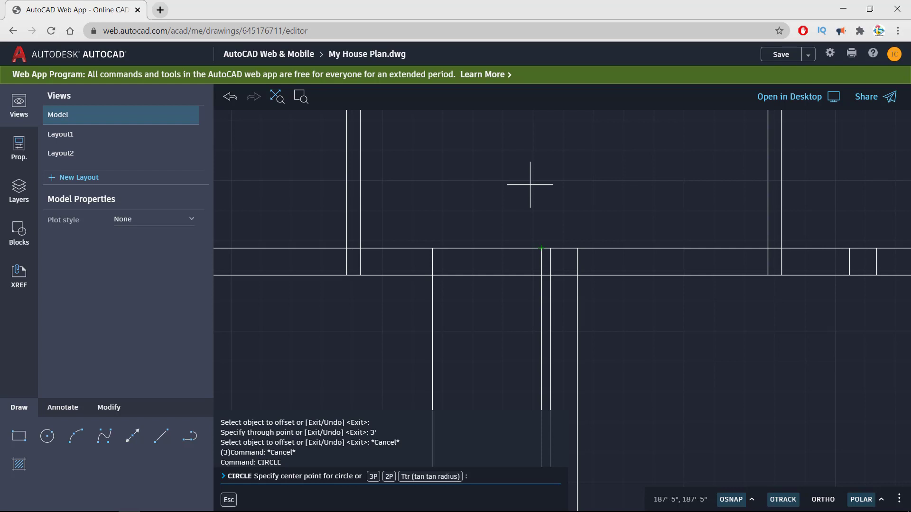
{"action": "mouse_move", "coordinate": [467, 252]}
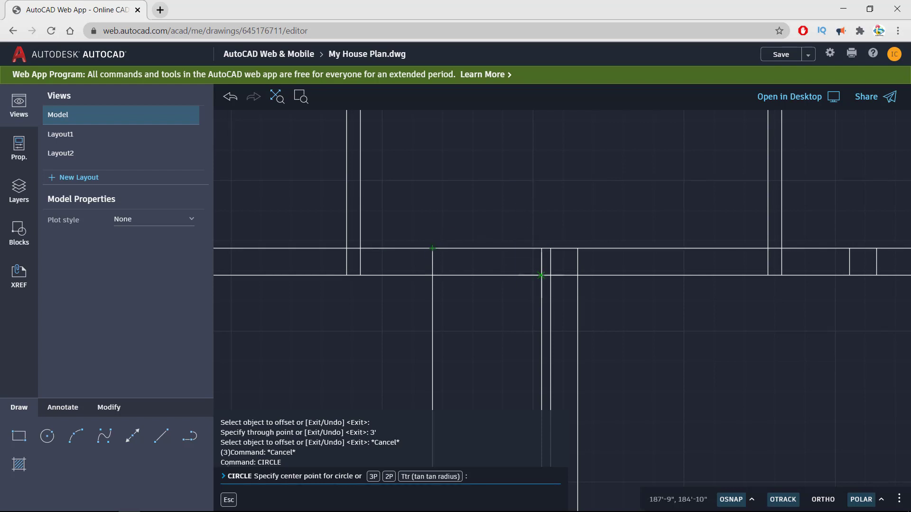
{"action": "mouse_move", "coordinate": [542, 276]}
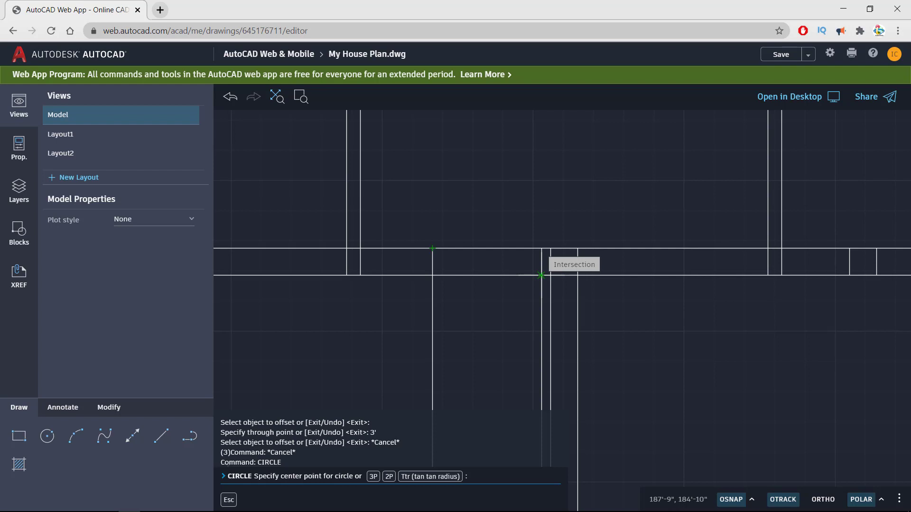
{"action": "mouse_move", "coordinate": [450, 276]}
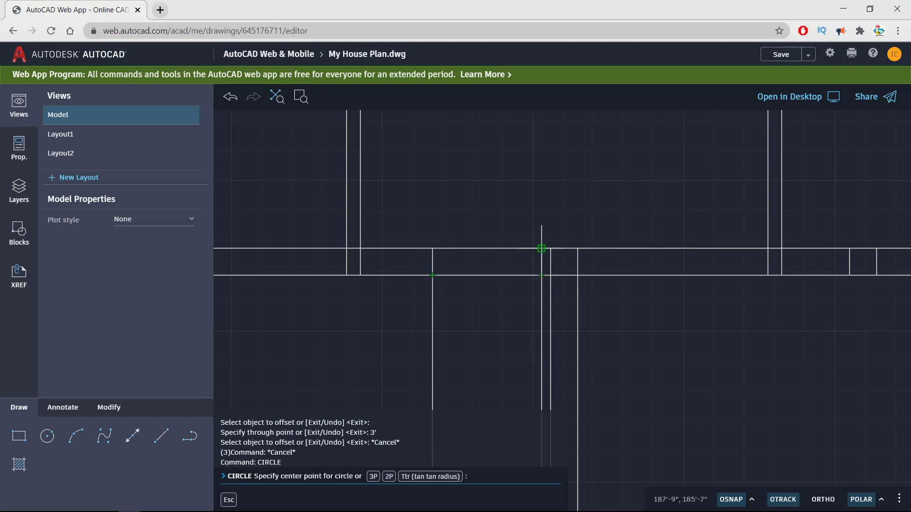
{"action": "mouse_move", "coordinate": [542, 248]}
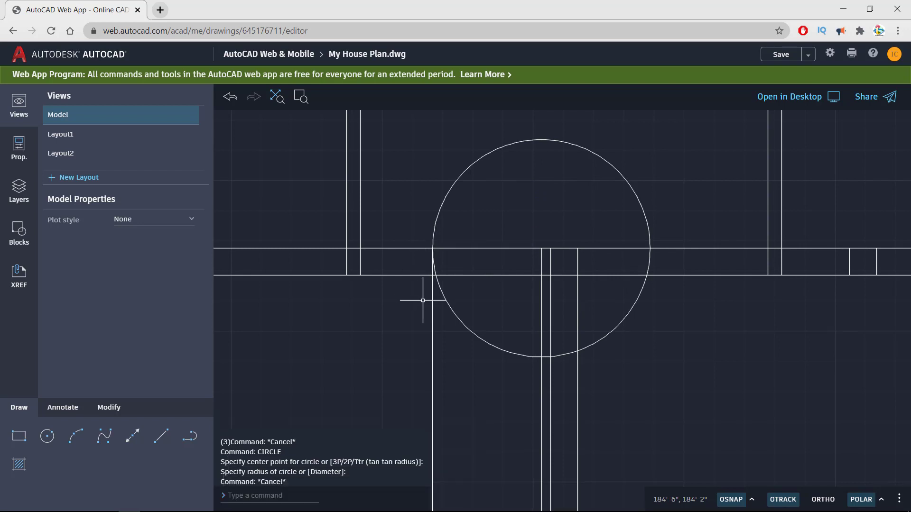
Extend the door line to the circle with EX and trim away part of the circle.
{"action": "type", "text": "ex"}
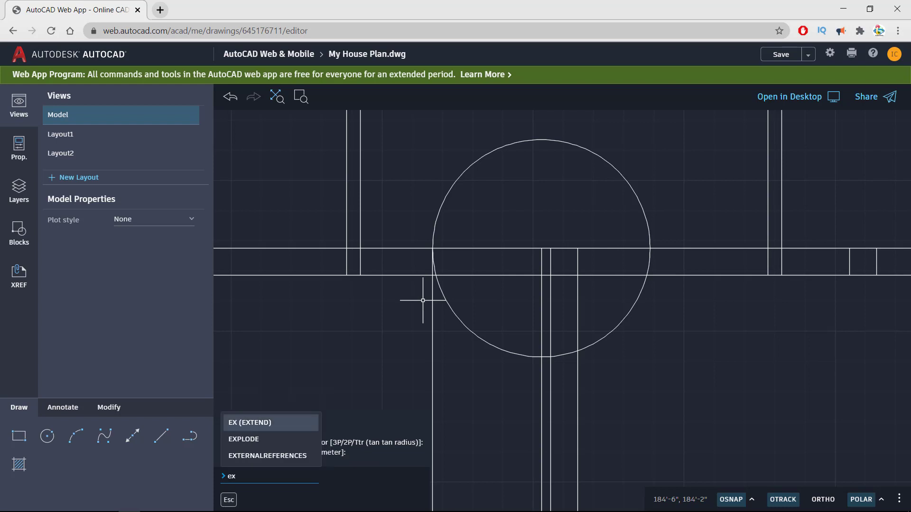
{"action": "left_click", "coordinate": [249, 422]}
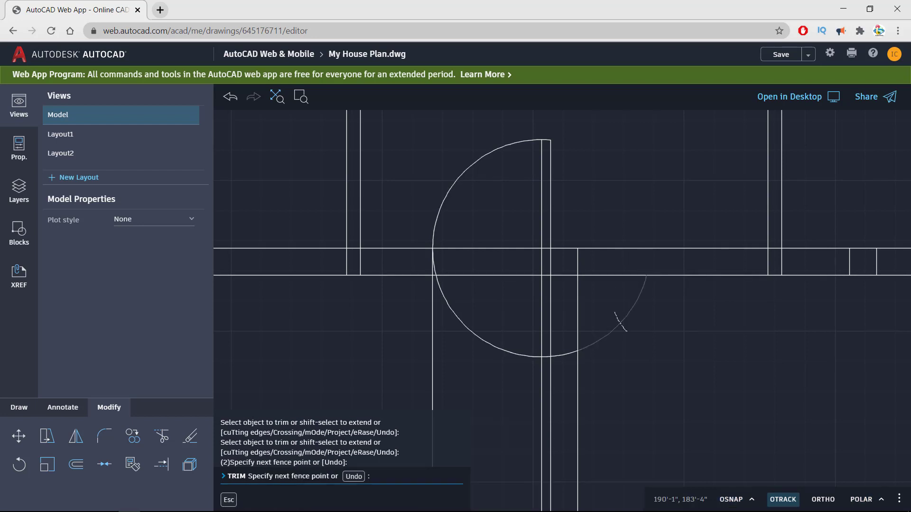
{"action": "left_click", "coordinate": [619, 327]}
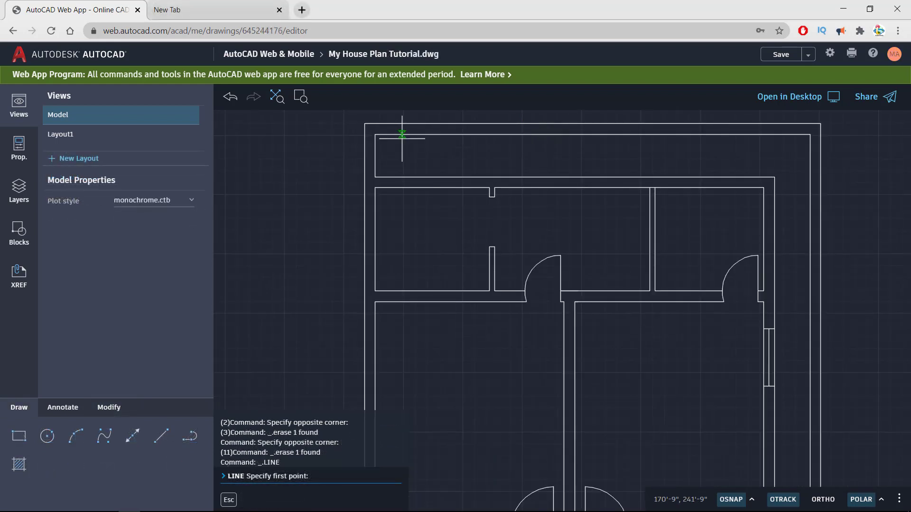
{"action": "mouse_move", "coordinate": [376, 188]}
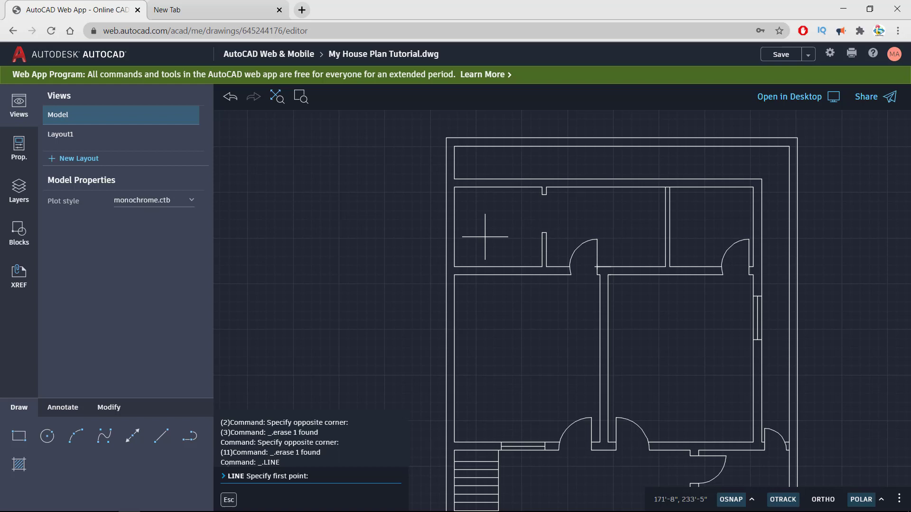
{"action": "mouse_move", "coordinate": [630, 235]}
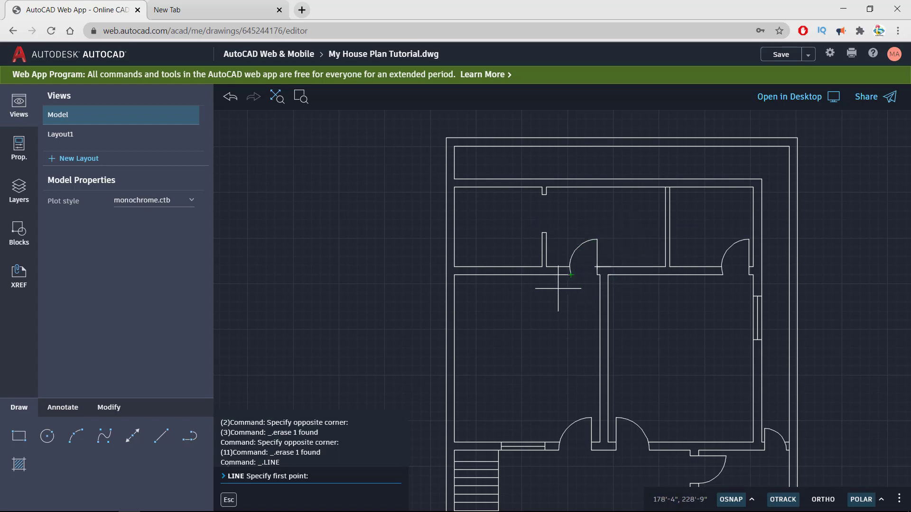
{"action": "mouse_move", "coordinate": [711, 293]}
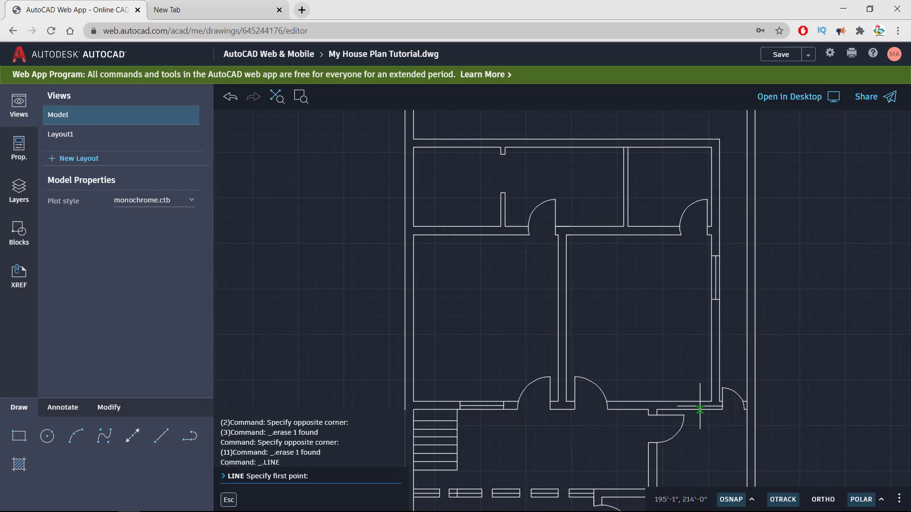
{"action": "mouse_move", "coordinate": [700, 410]}
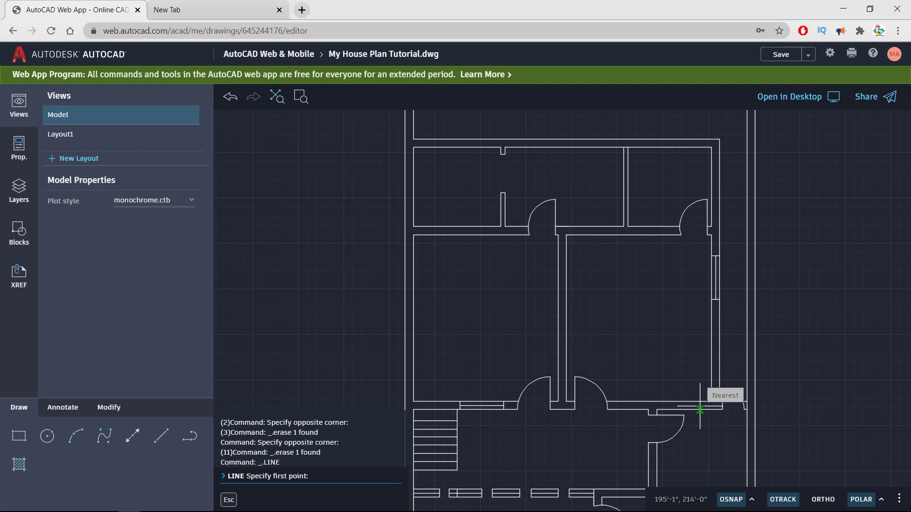
{"action": "mouse_move", "coordinate": [595, 329]}
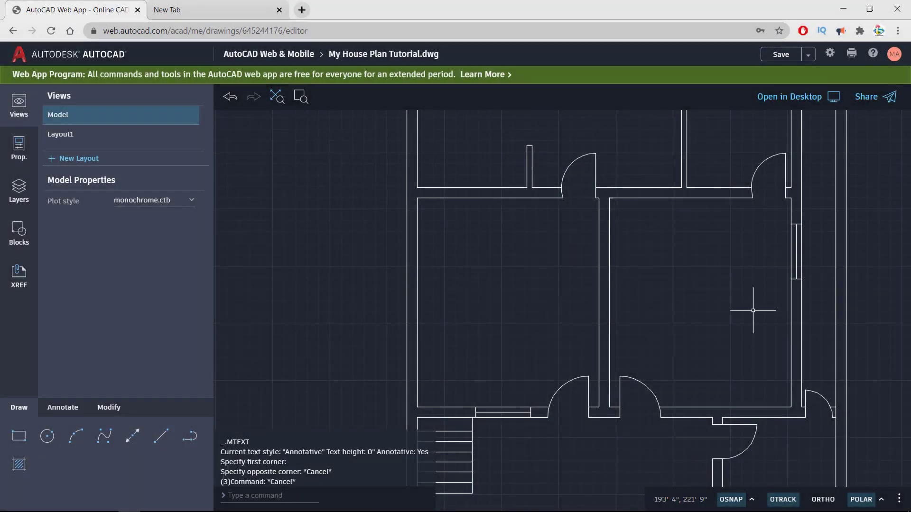
{"action": "mouse_move", "coordinate": [364, 370]}
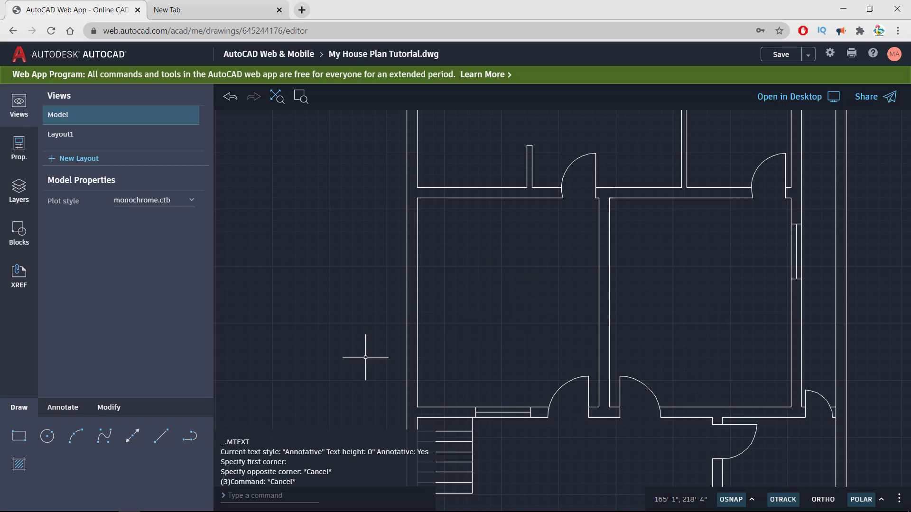
Start a multiline text label in the bedroom area of My House Plan Tutorial.dwg.
{"action": "left_click", "coordinate": [62, 408]}
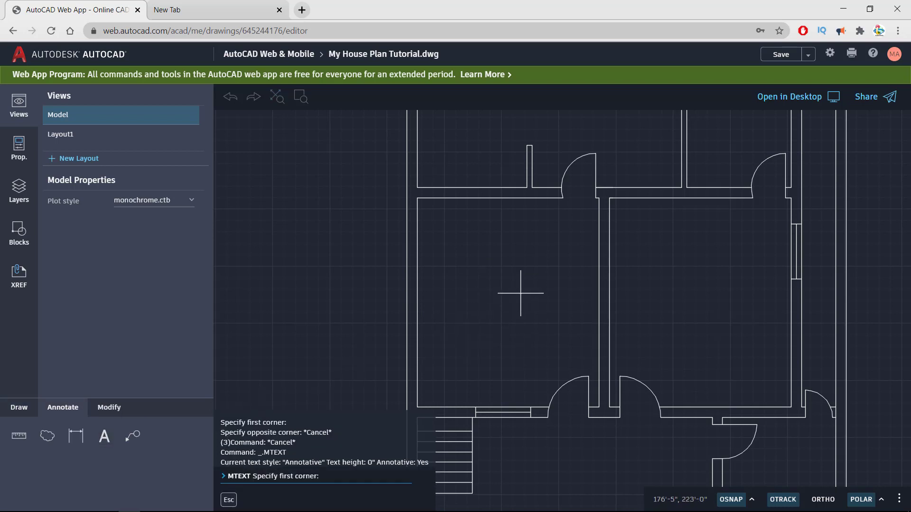
{"action": "mouse_move", "coordinate": [473, 269]}
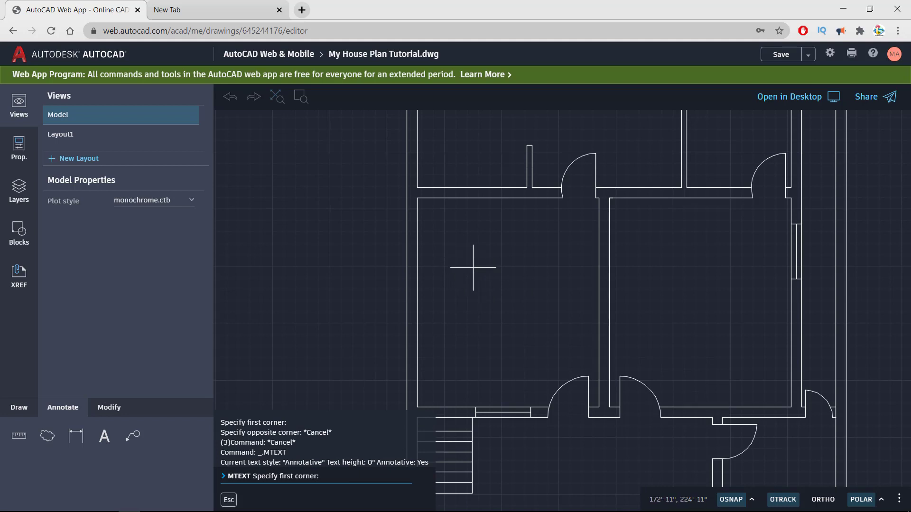
Place text reading MASTER BEDROOM 14' X 16' in the left room at height 7.
{"action": "left_click", "coordinate": [473, 270]}
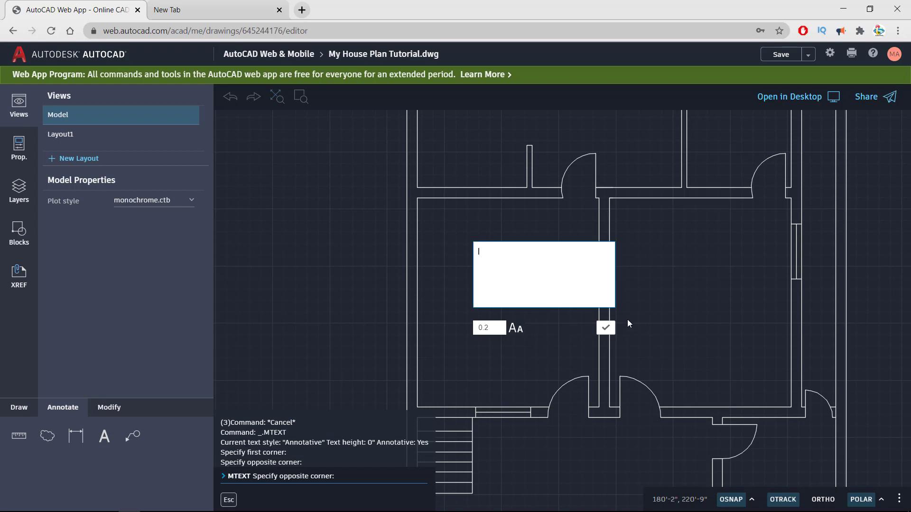
{"action": "type", "text": "MASTER"}
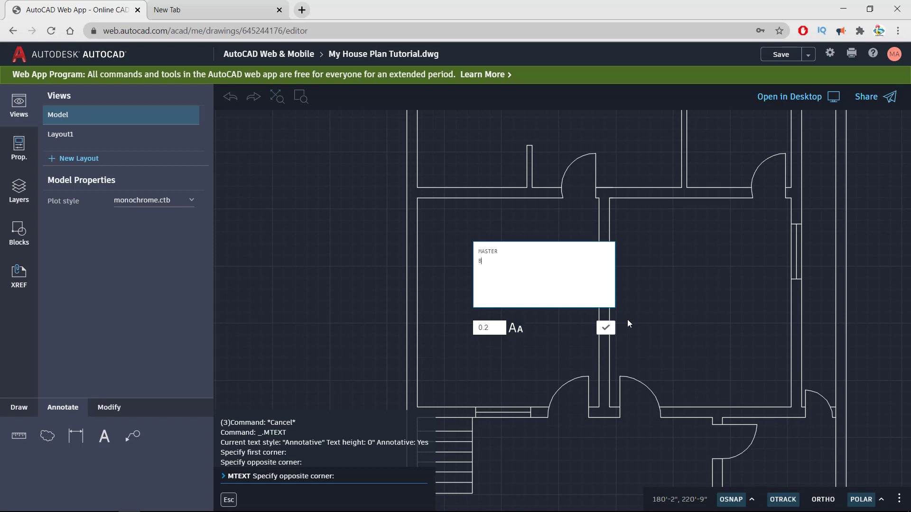
{"action": "type", "text": "EDR"}
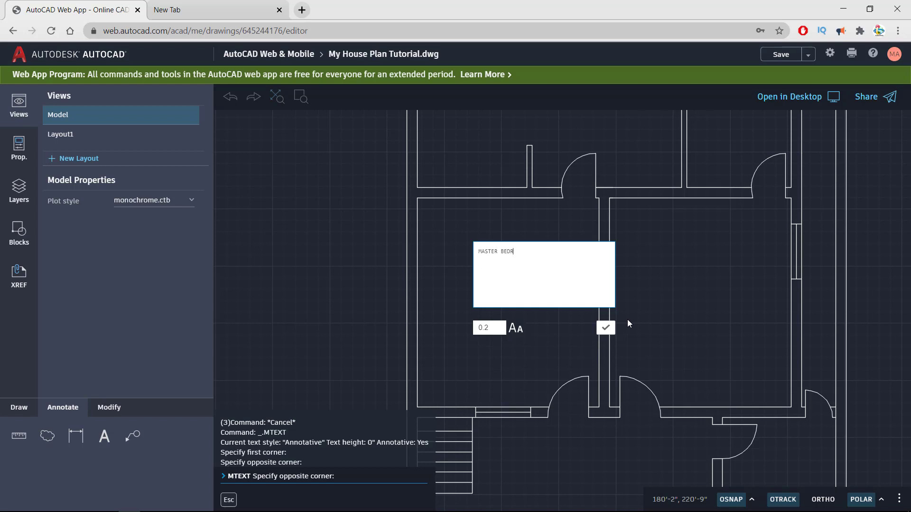
{"action": "key", "text": "Backspace"}
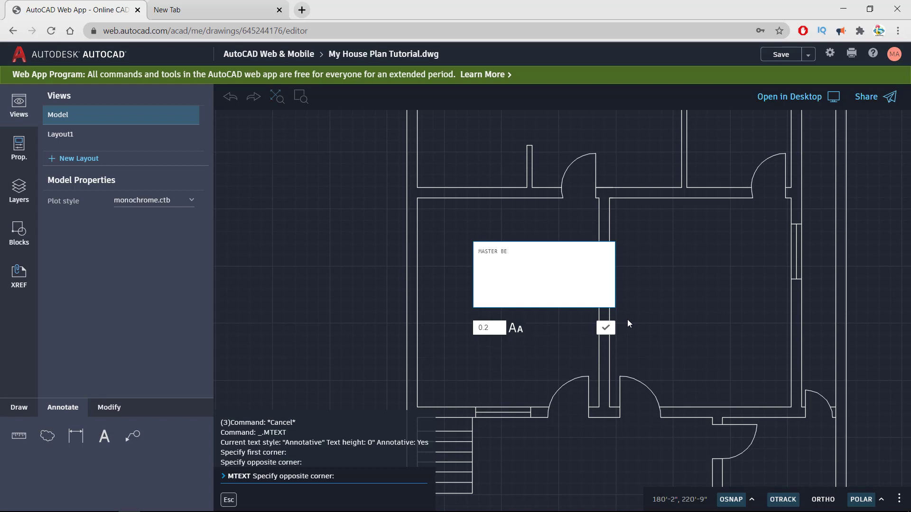
{"action": "type", "text": "BEDROOM"}
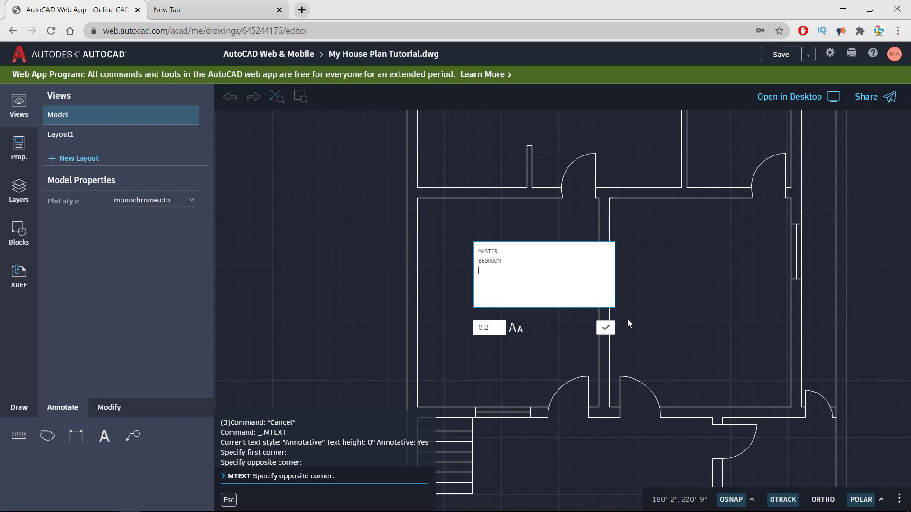
{"action": "type", "text": "14"}
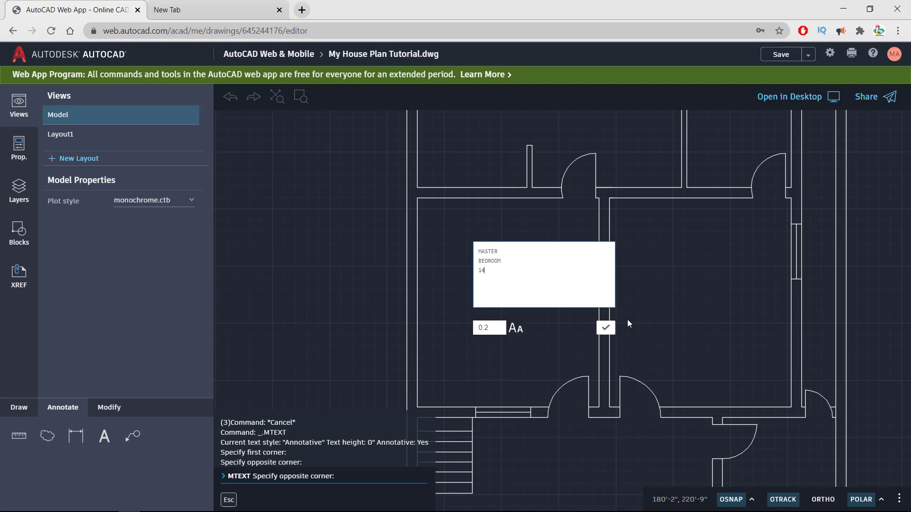
{"action": "type", "text": "14'"}
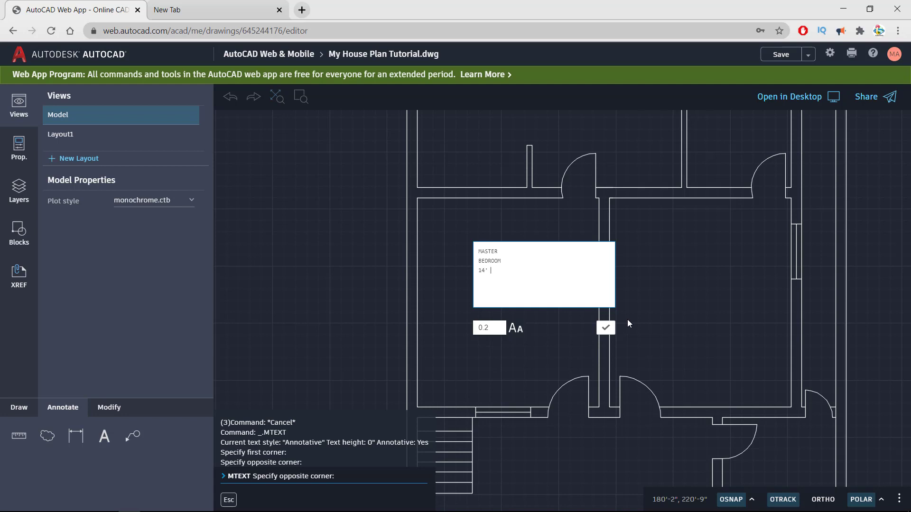
{"action": "type", "text": "X 16'"}
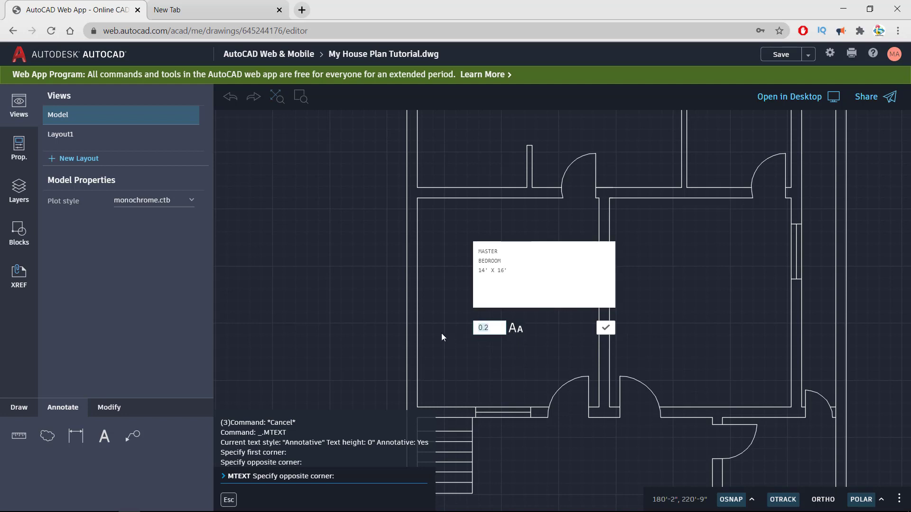
{"action": "mouse_move", "coordinate": [445, 335]}
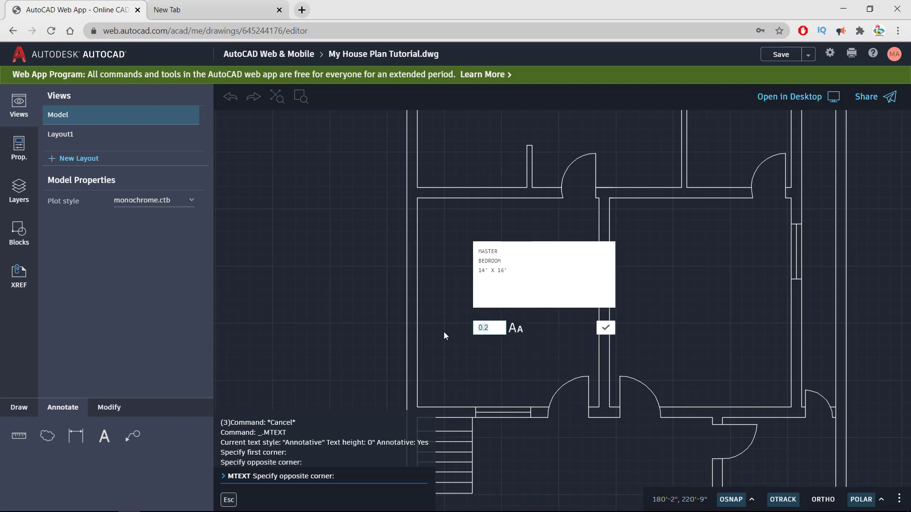
{"action": "type", "text": "7"}
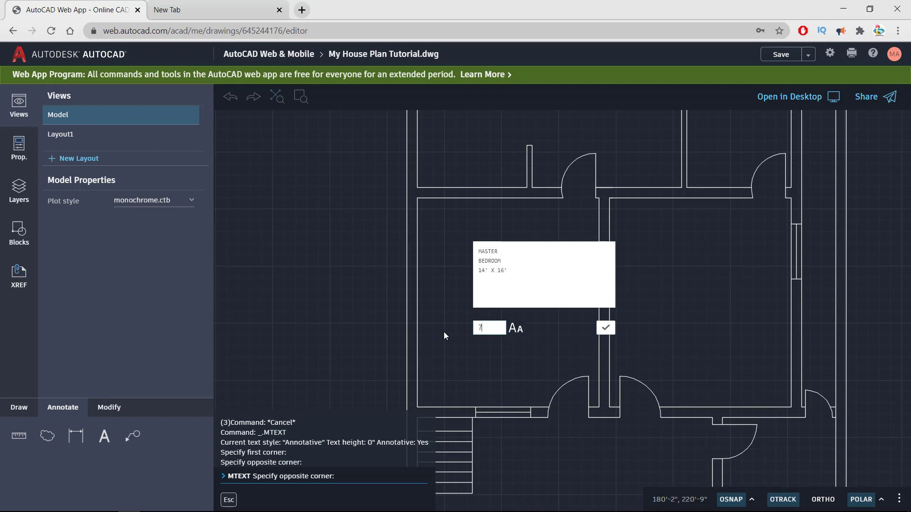
{"action": "mouse_move", "coordinate": [605, 330]}
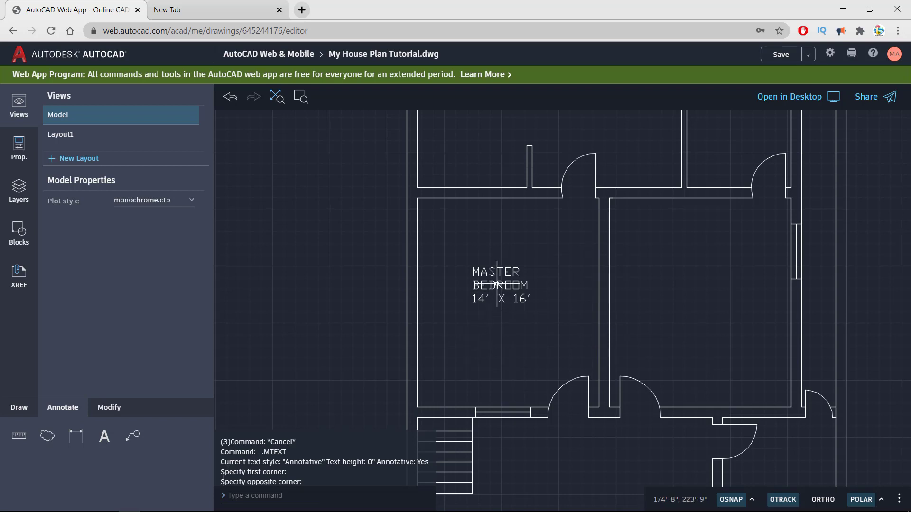
Drag a copy of the MASTER BEDROOM label into the adjacent right-hand room.
{"action": "left_click", "coordinate": [473, 269]}
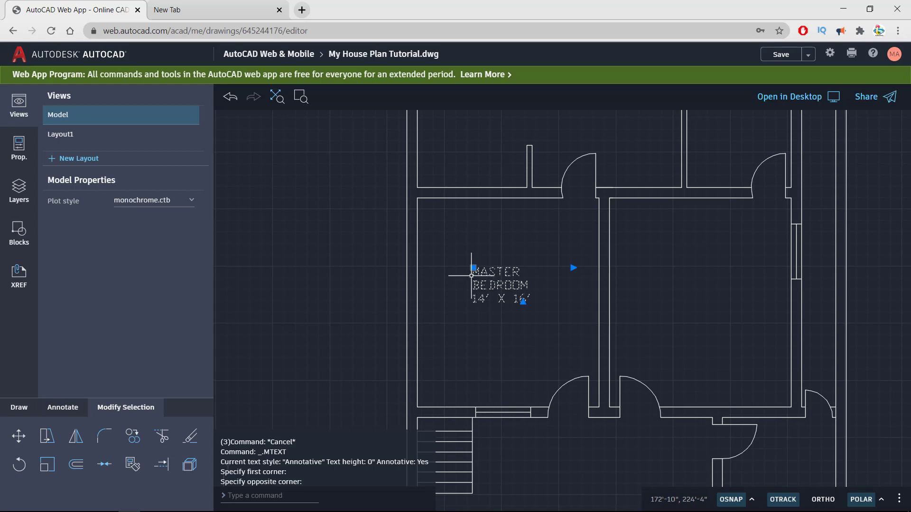
{"action": "left_click", "coordinate": [472, 269]}
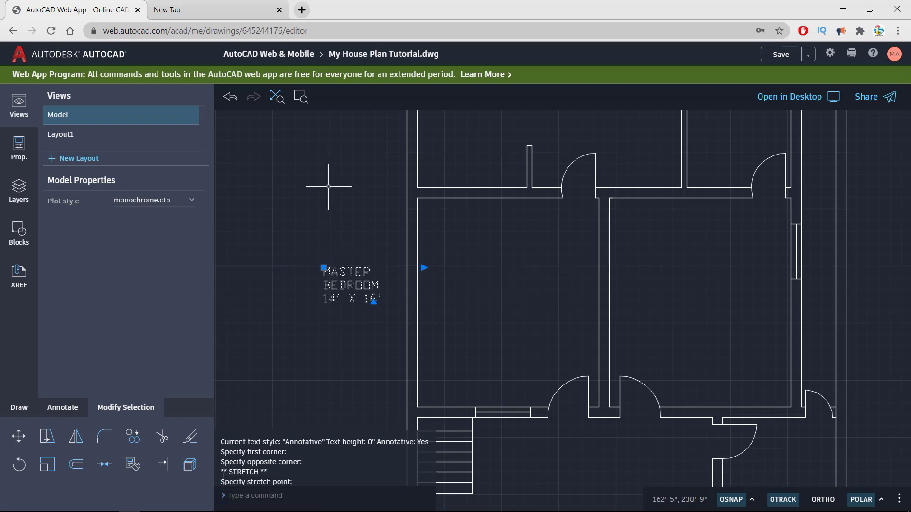
{"action": "left_click_drag", "start_coordinate": [323, 267], "coordinate": [523, 276]}
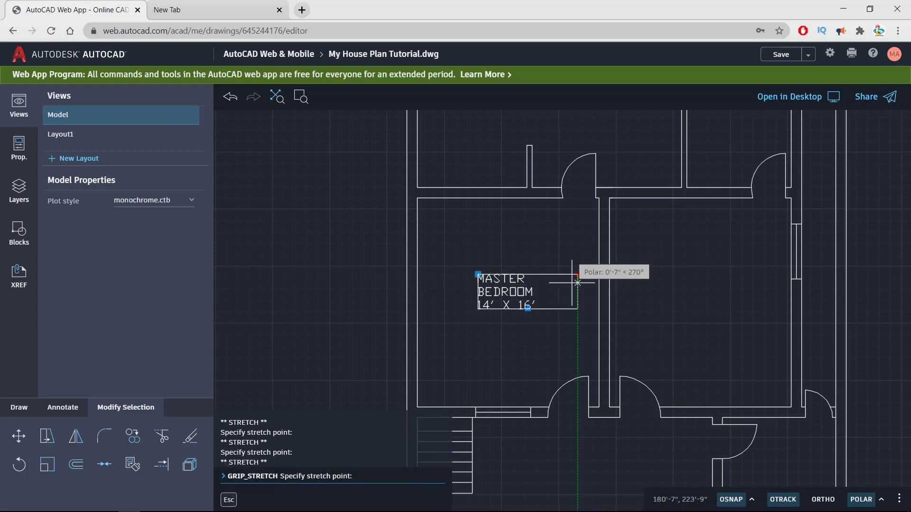
{"action": "mouse_move", "coordinate": [578, 282]}
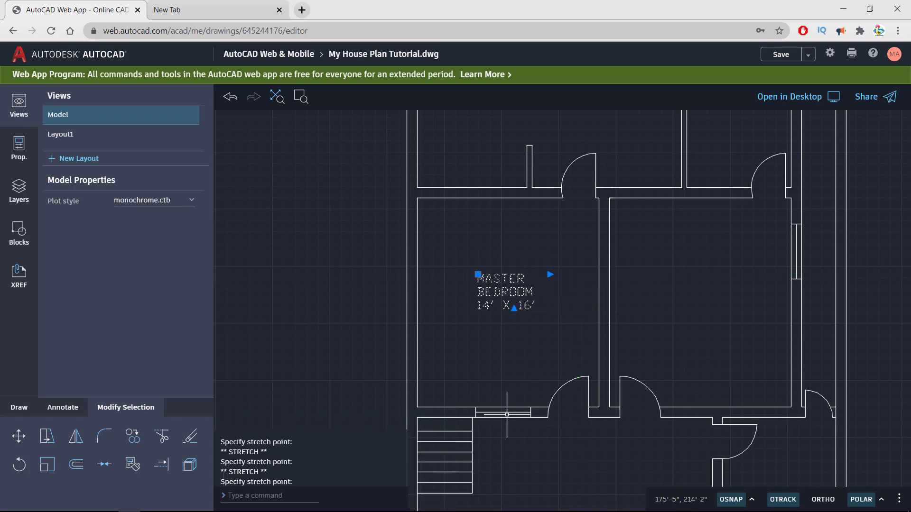
{"action": "mouse_move", "coordinate": [356, 310]}
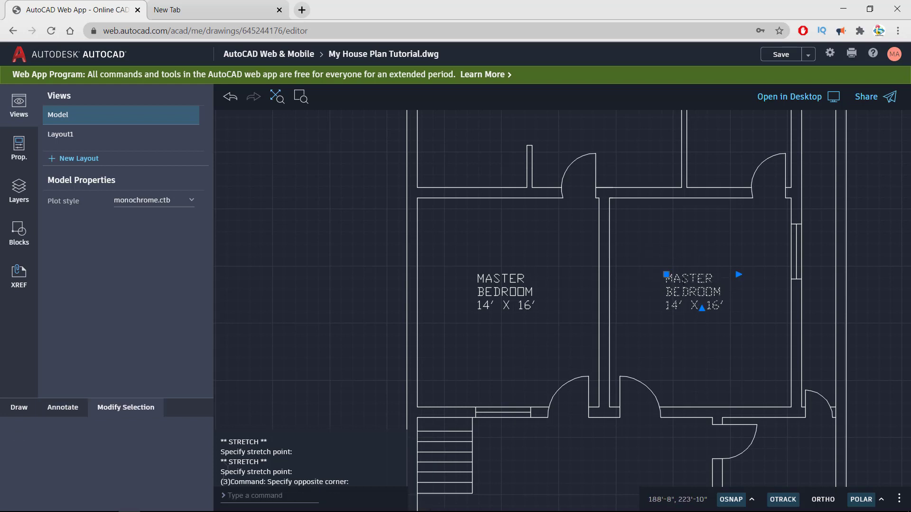
Edit the right room's copied label to read DRAWING ROOM.
{"action": "double_click", "coordinate": [690, 294]}
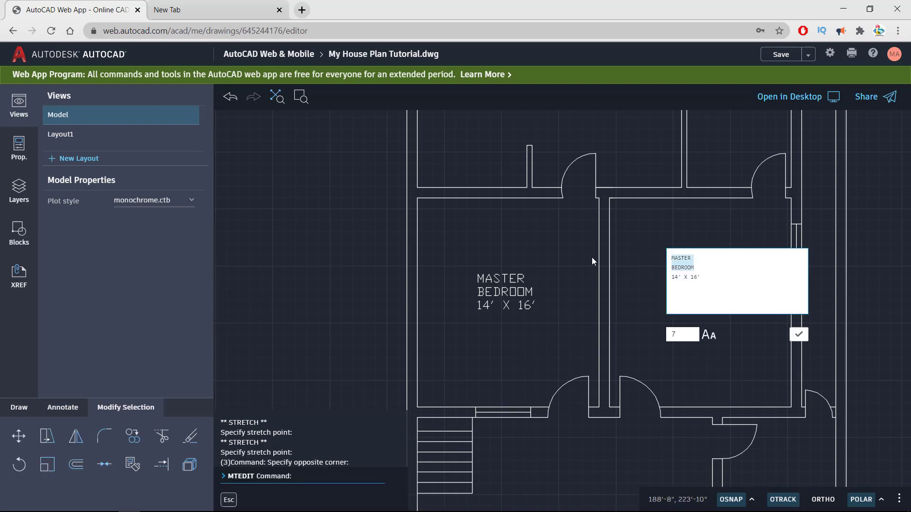
{"action": "type", "text": "DRAWING"}
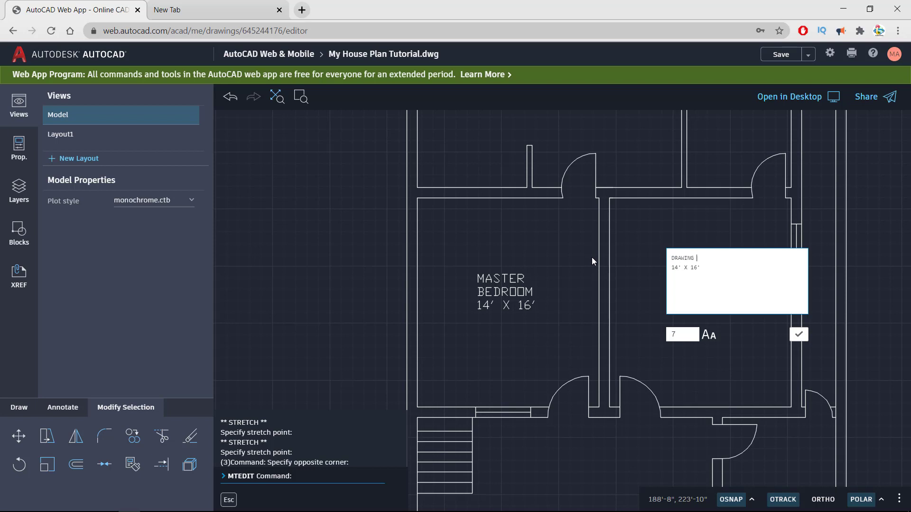
{"action": "type", "text": "ROOM"}
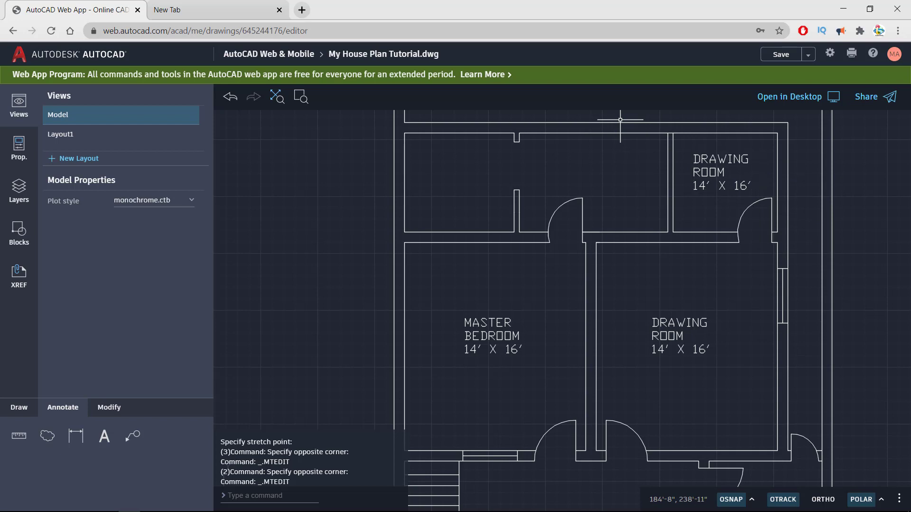
Rewrite the top-right room's label as BATH 8' X 8' and confirm.
{"action": "double_click", "coordinate": [721, 173]}
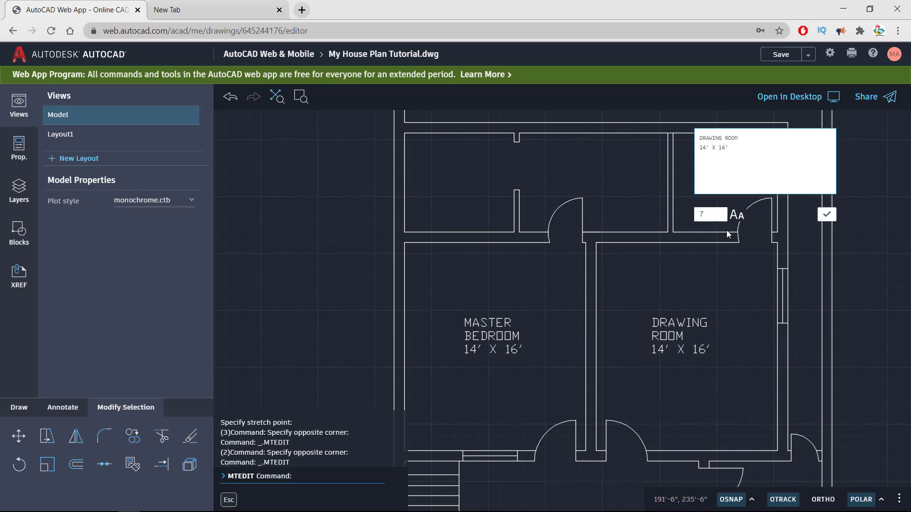
{"action": "type", "text": "bat"}
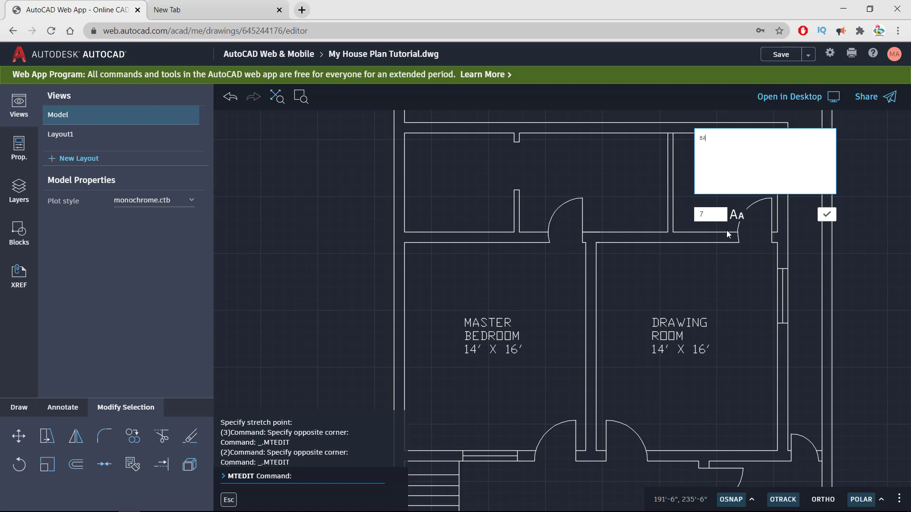
{"action": "type", "text": "BATH"}
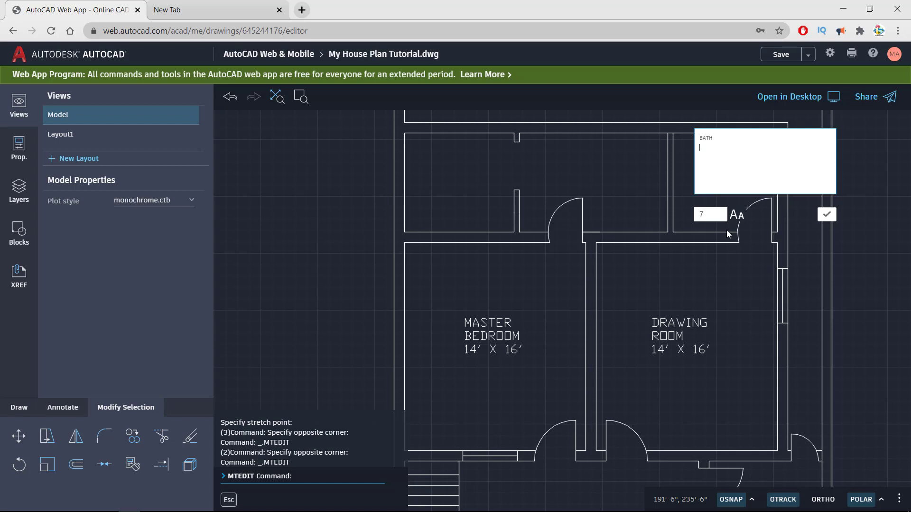
{"action": "type", "text": "8'"}
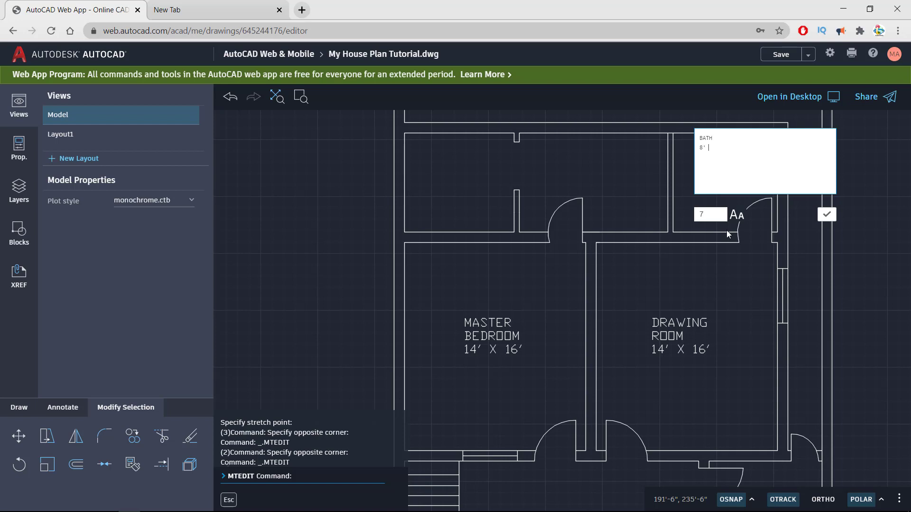
{"action": "type", "text": "X8"}
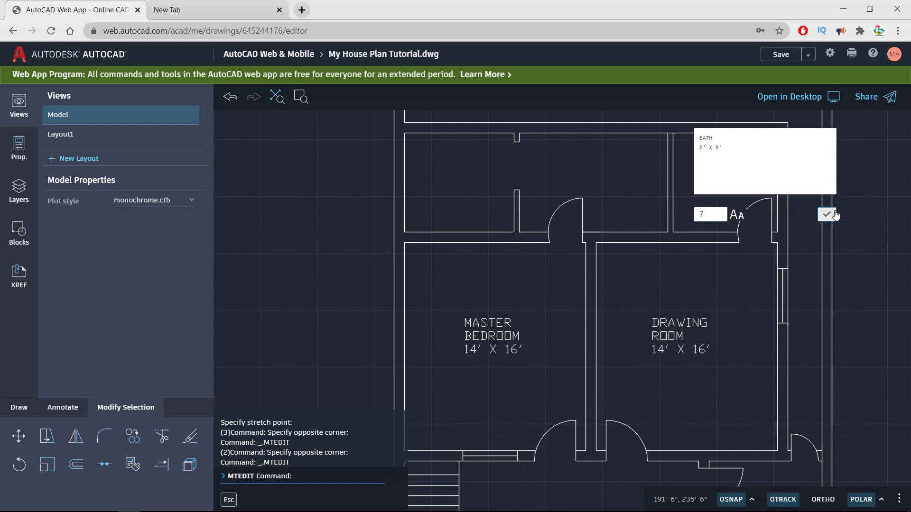
{"action": "left_click", "coordinate": [827, 215]}
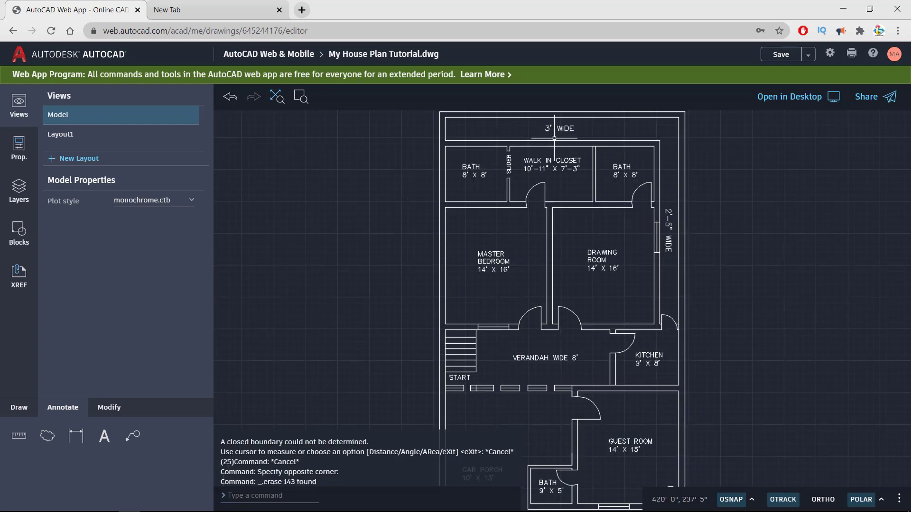
{"action": "mouse_move", "coordinate": [717, 149]}
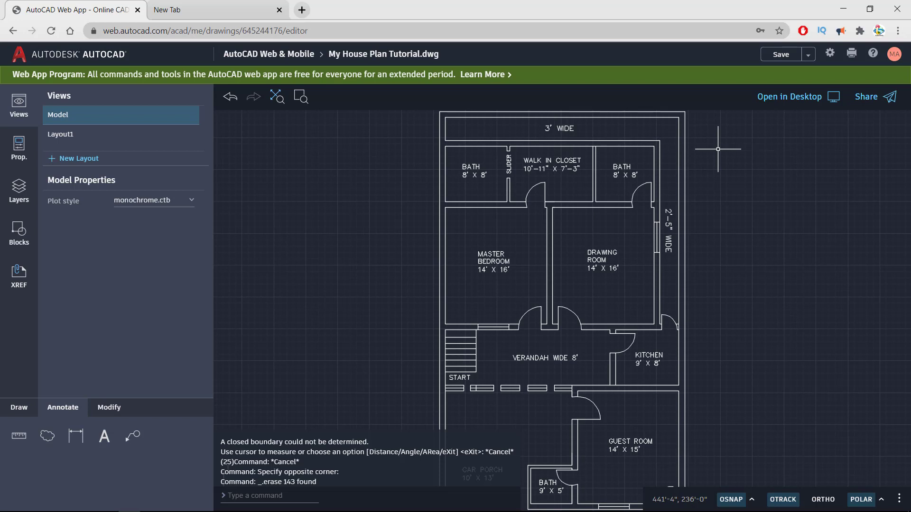
{"action": "mouse_move", "coordinate": [588, 124]}
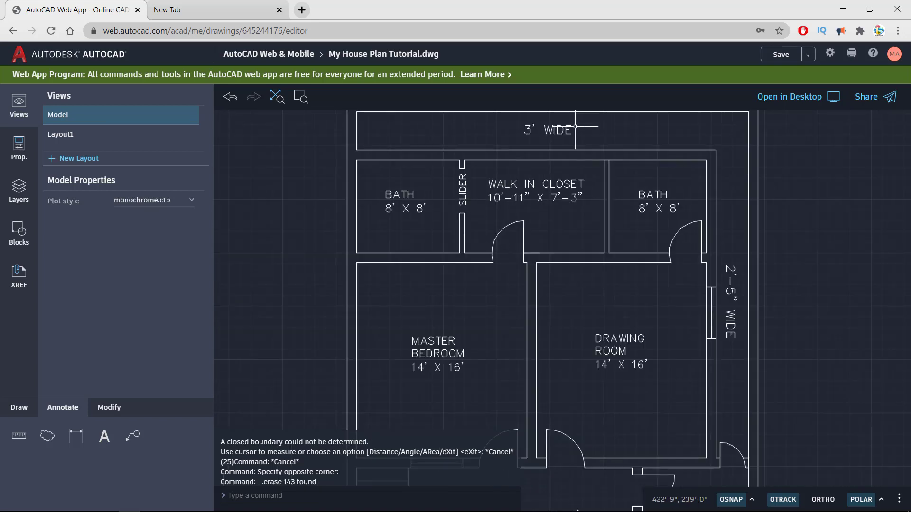
{"action": "mouse_move", "coordinate": [532, 129]}
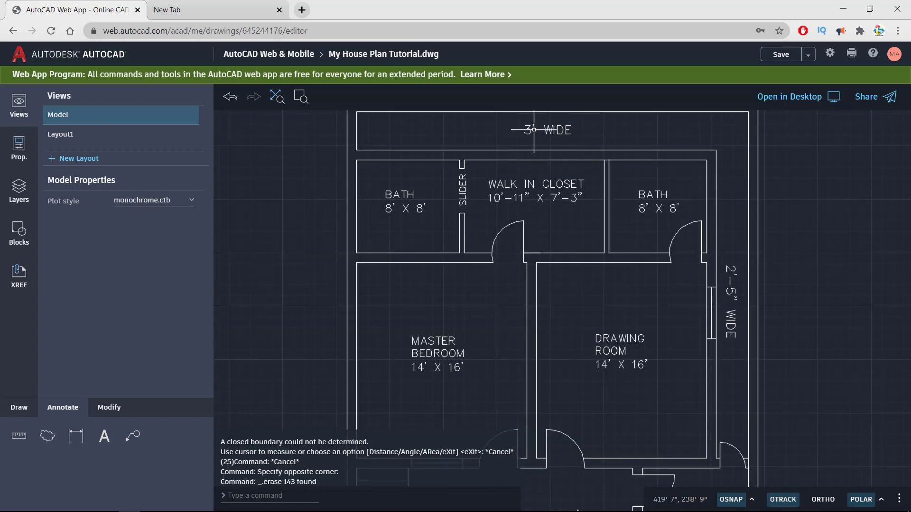
{"action": "mouse_move", "coordinate": [386, 209]}
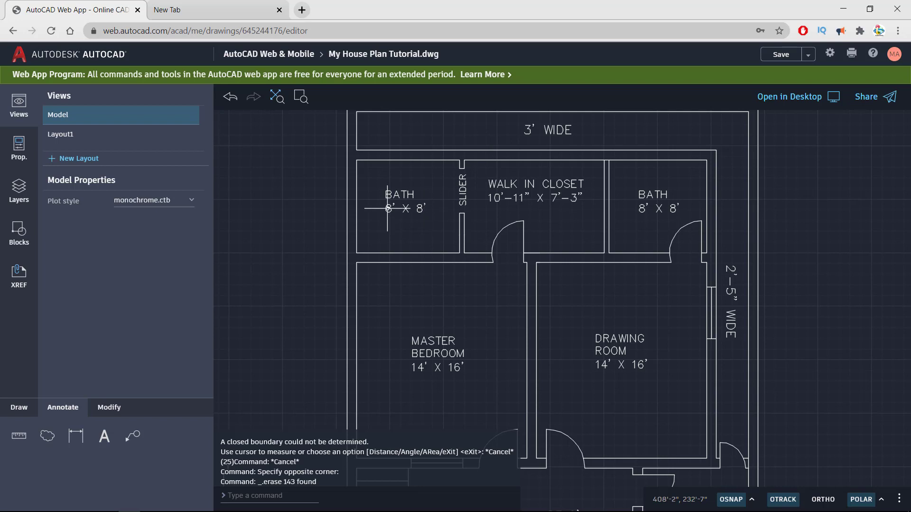
{"action": "mouse_move", "coordinate": [530, 207]}
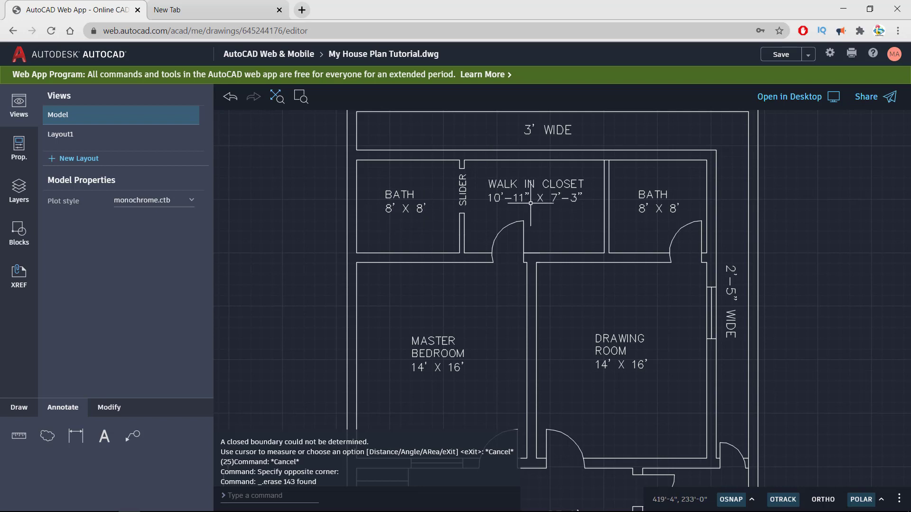
{"action": "mouse_move", "coordinate": [568, 212]}
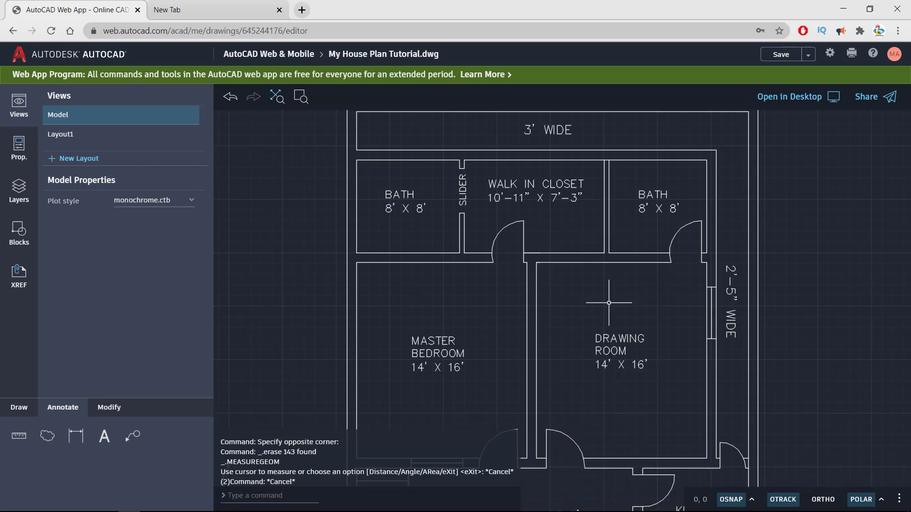
{"action": "scroll", "scroll_direction": "down", "scroll_amount": 3}
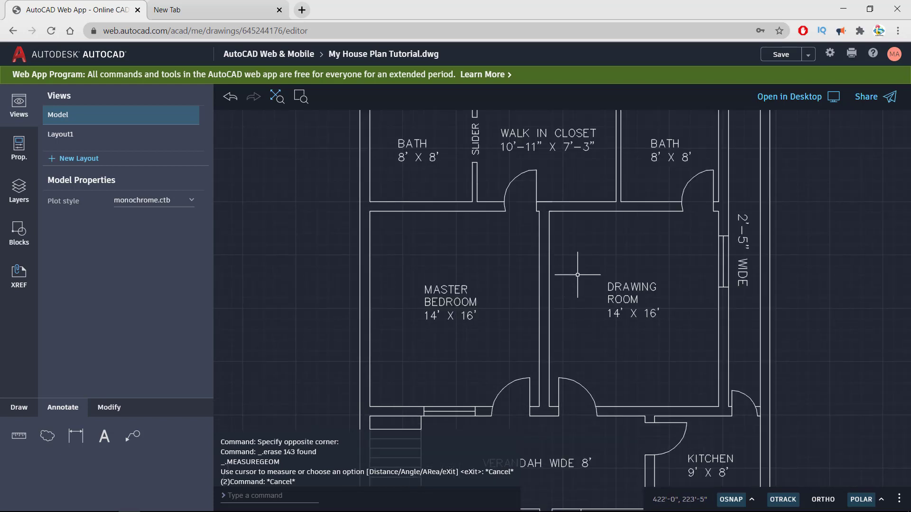
{"action": "mouse_move", "coordinate": [497, 257]}
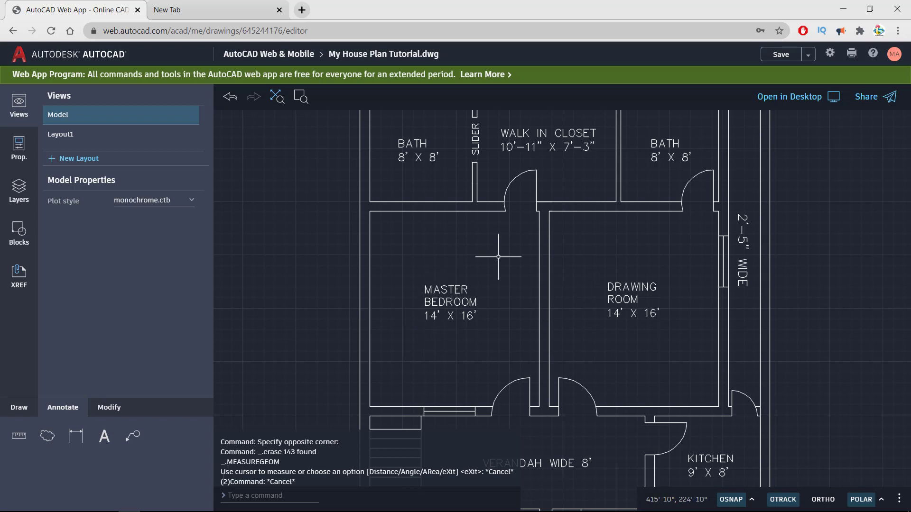
{"action": "mouse_move", "coordinate": [488, 291]}
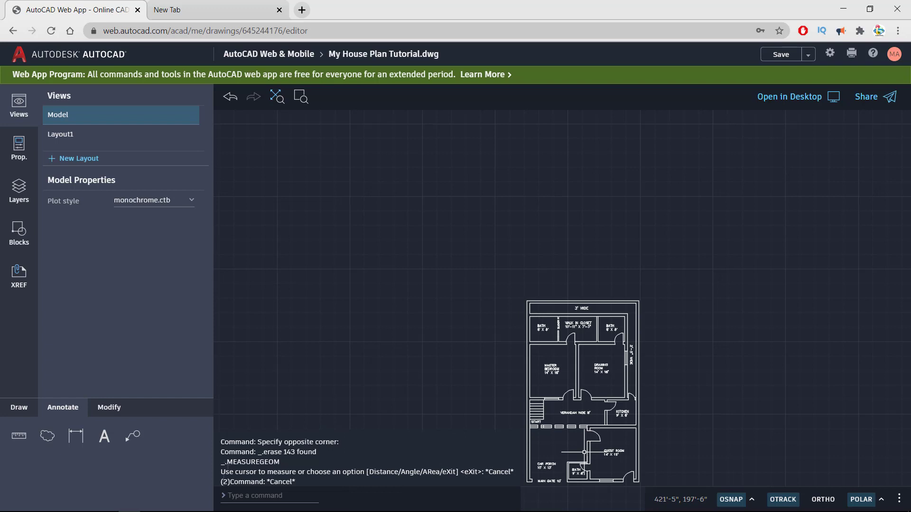
{"action": "scroll", "scroll_direction": "down", "scroll_amount": 3}
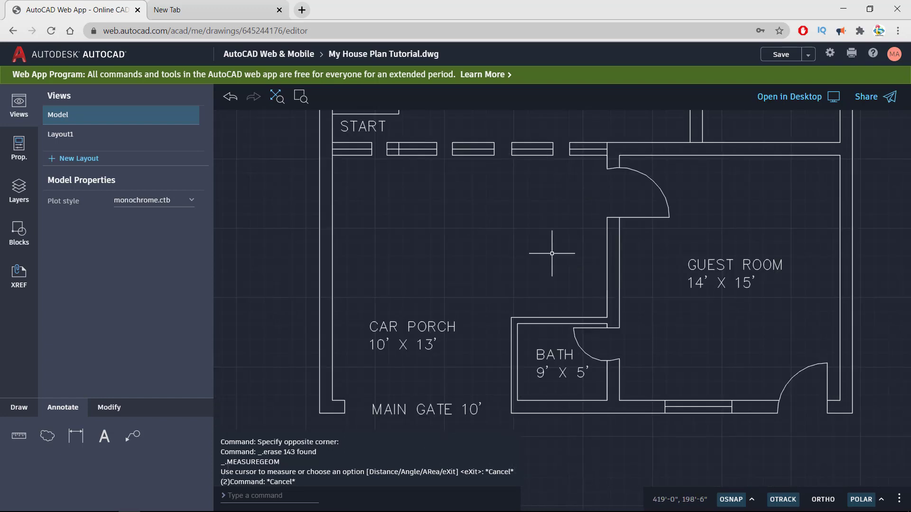
{"action": "mouse_move", "coordinate": [376, 349]}
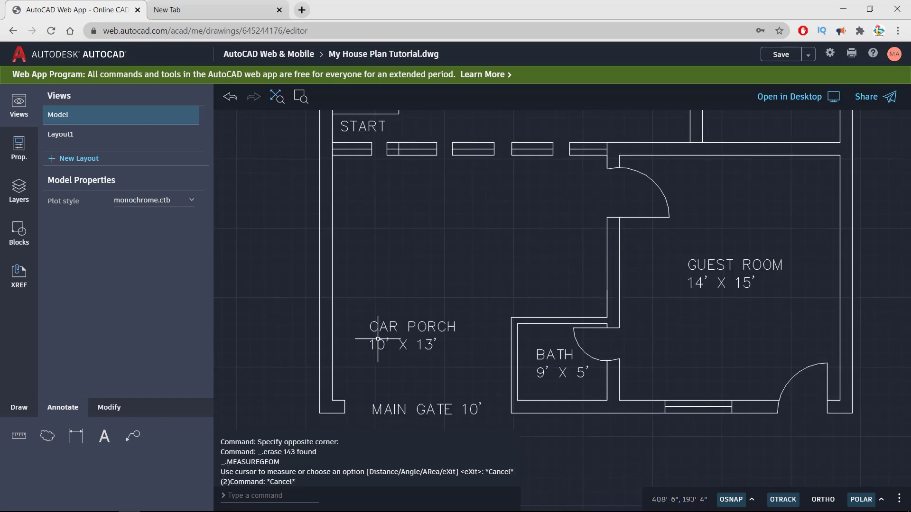
{"action": "mouse_move", "coordinate": [393, 409]}
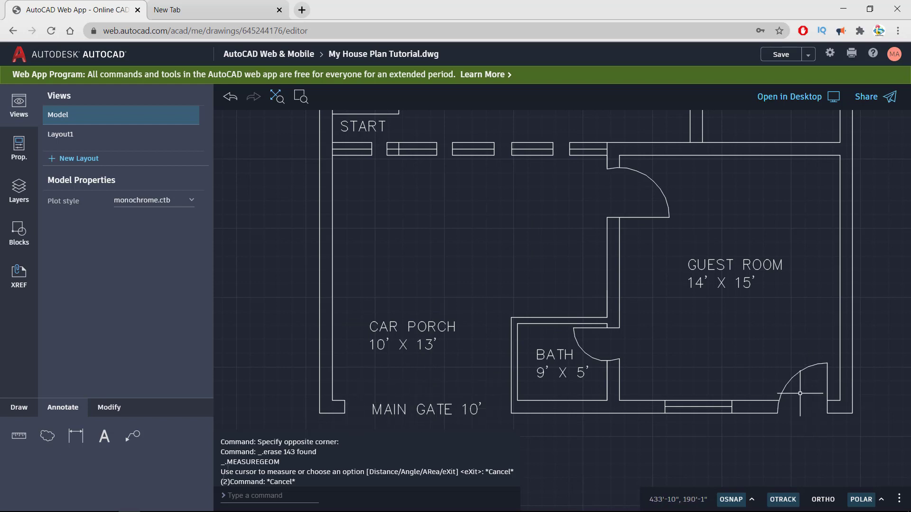
{"action": "mouse_move", "coordinate": [699, 441]}
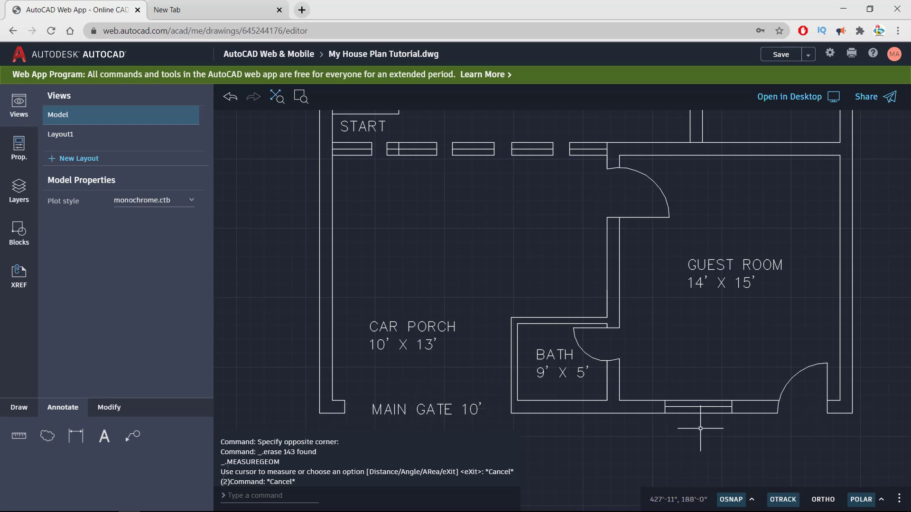
{"action": "mouse_move", "coordinate": [791, 414]}
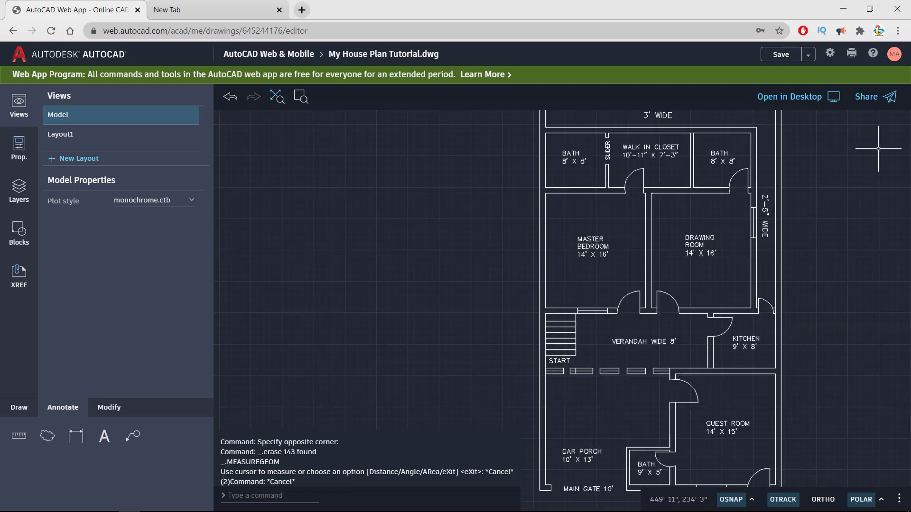
{"action": "mouse_move", "coordinate": [810, 198]}
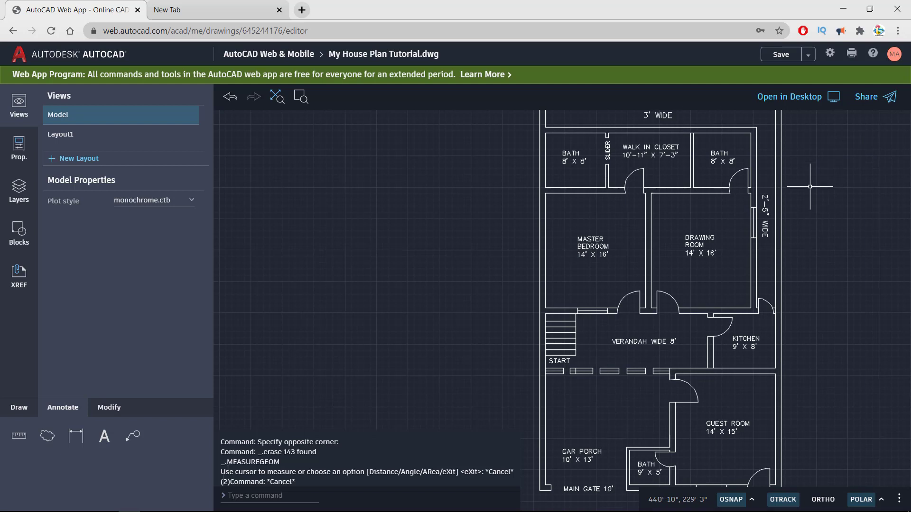
{"action": "scroll", "scroll_direction": "down", "scroll_amount": 3}
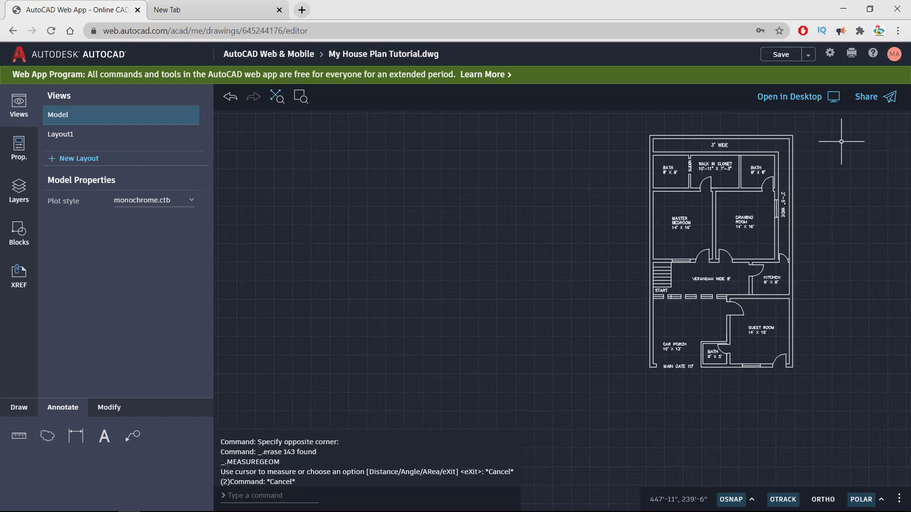